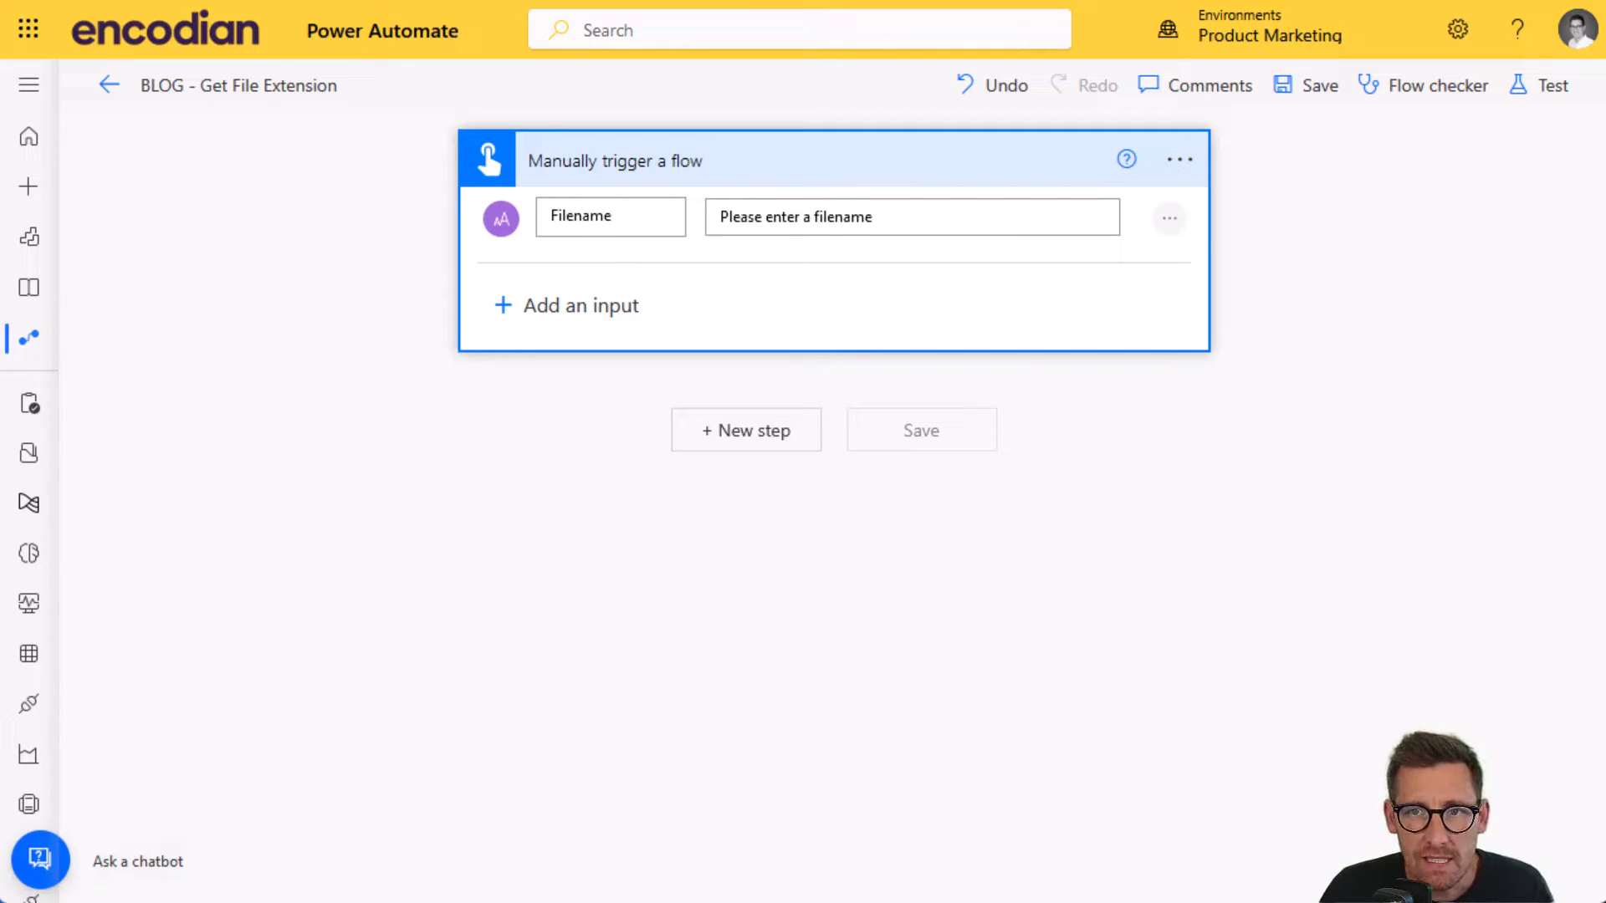
pyautogui.moveTo(758, 441)
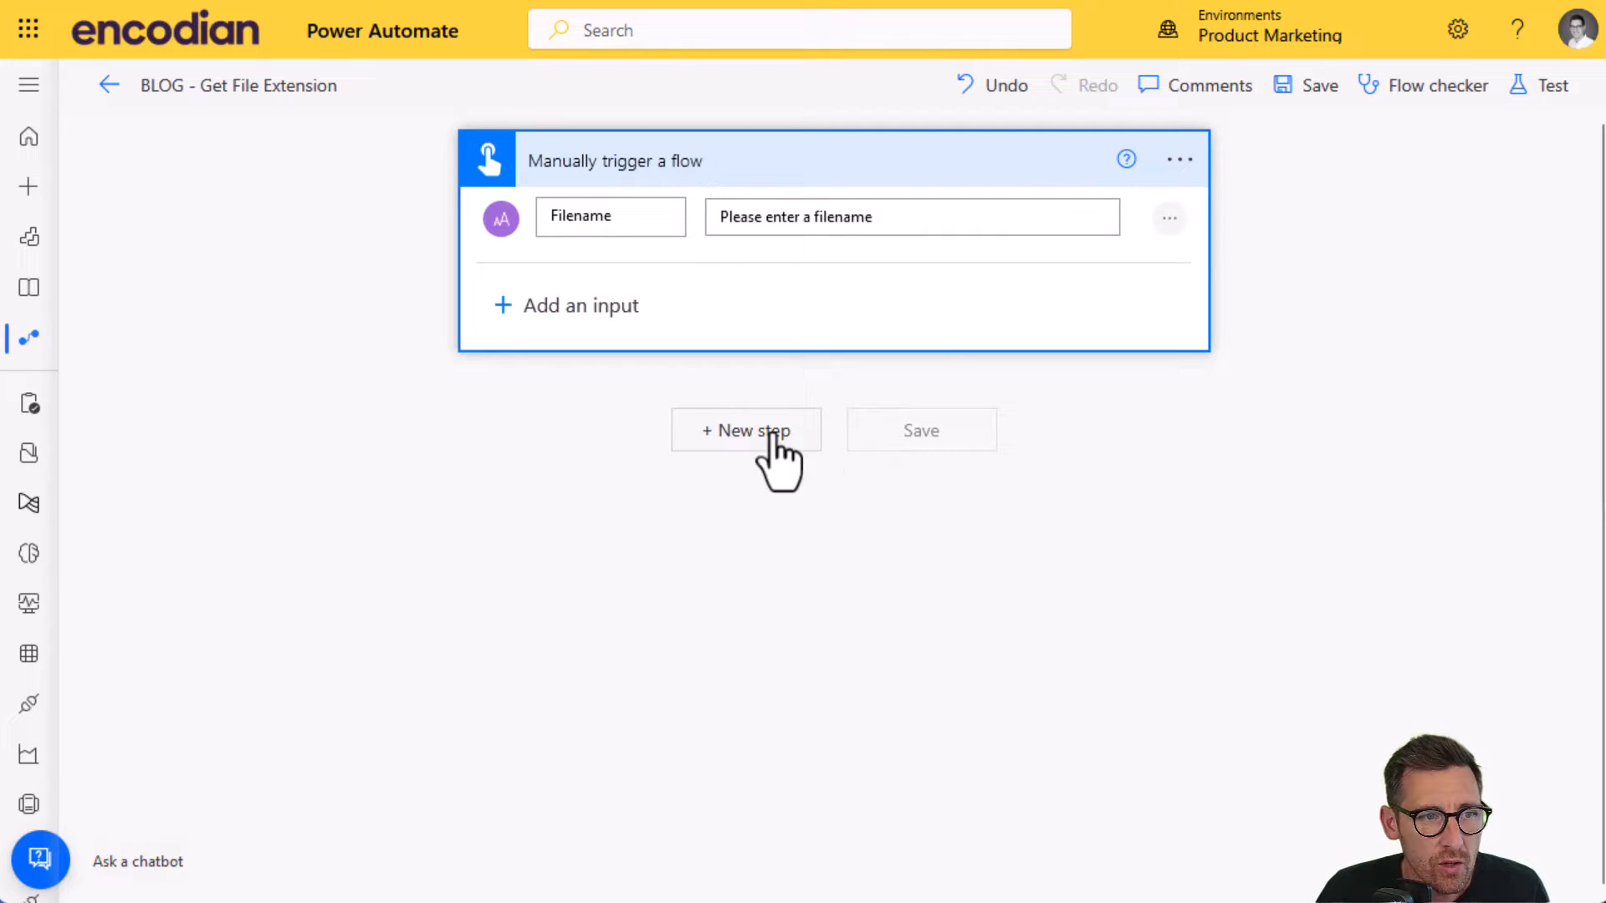
pyautogui.moveTo(607, 271)
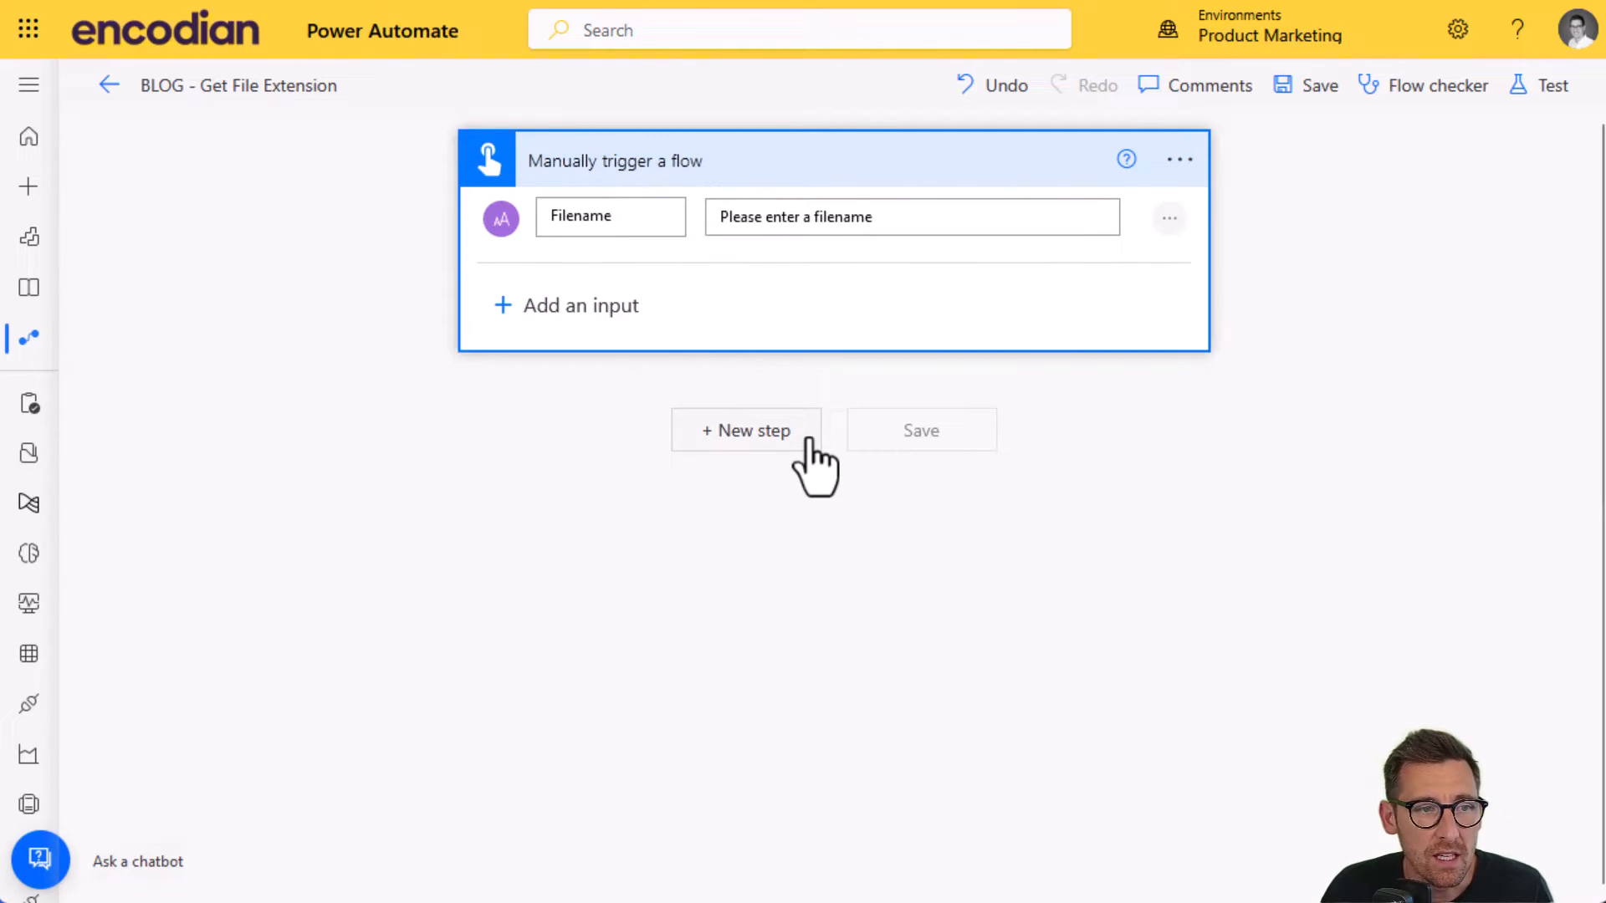
pyautogui.moveTo(803, 461)
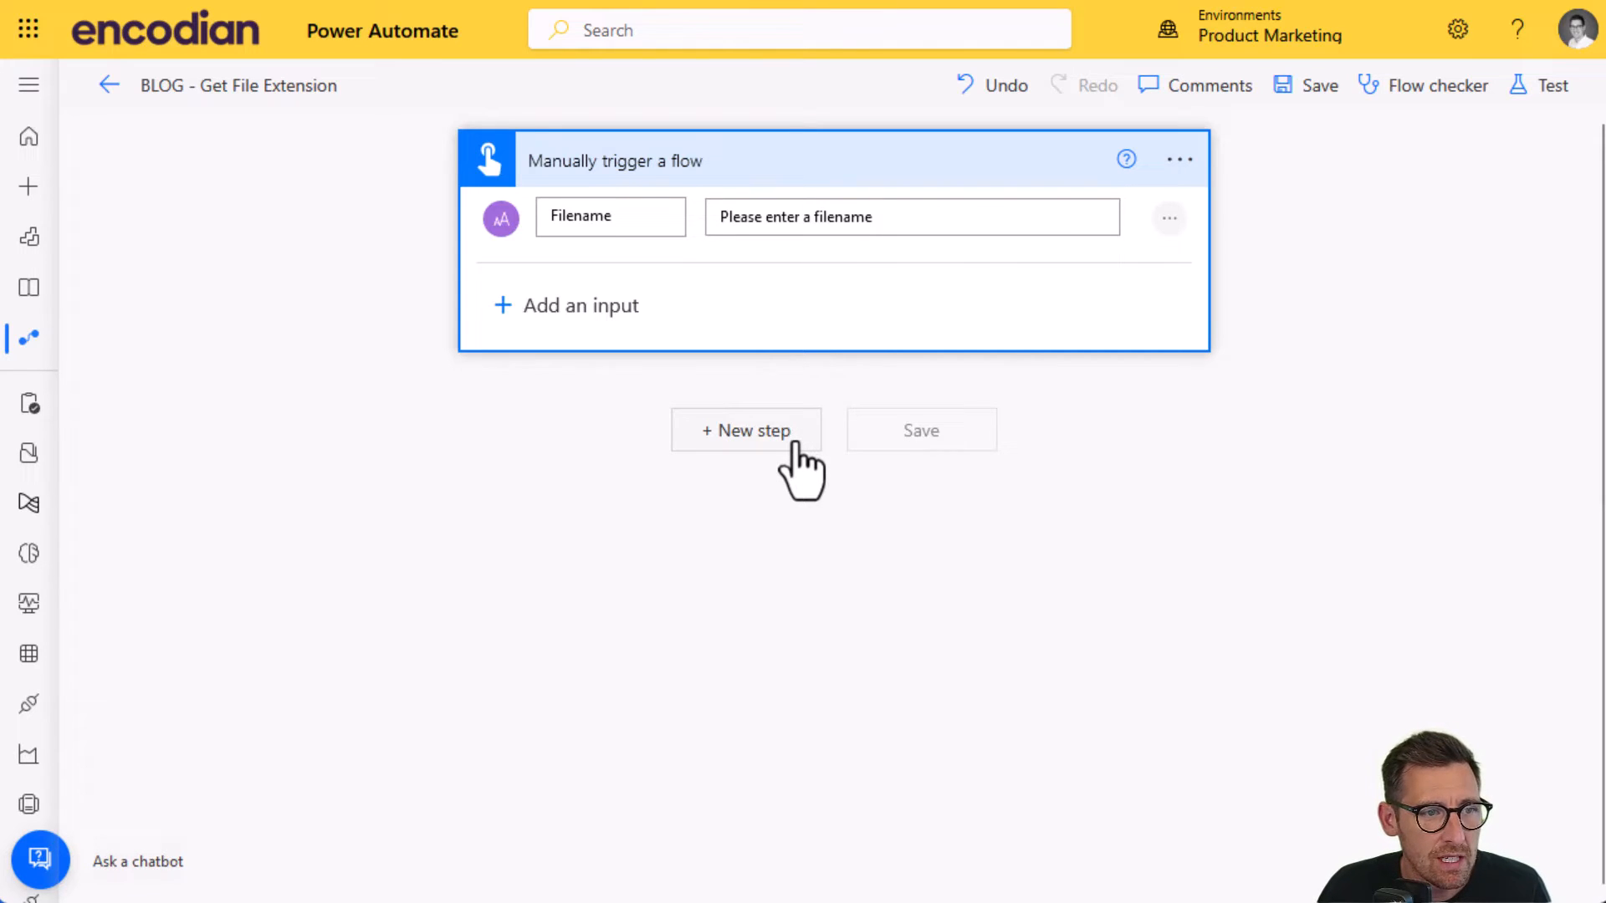
# - Add a new step below the Filename trigger and bring up the Encodian actions
pyautogui.click(746, 429)
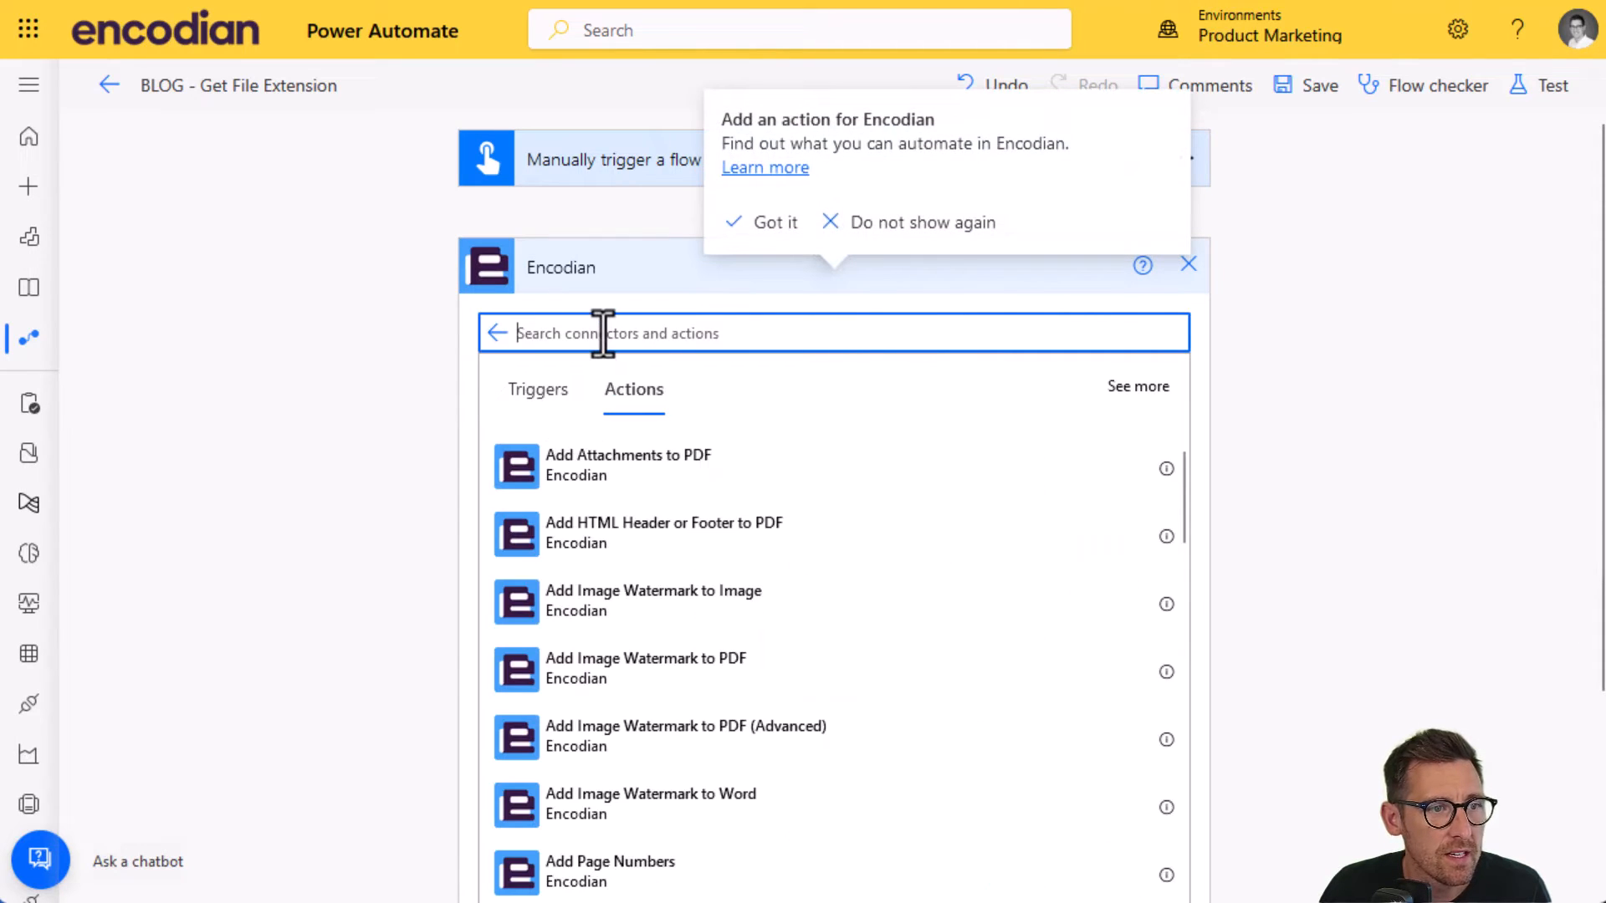
# - Add Utility - Get File Extension using the trigger's Filename, with Case set to Upper
pyautogui.write('utility')
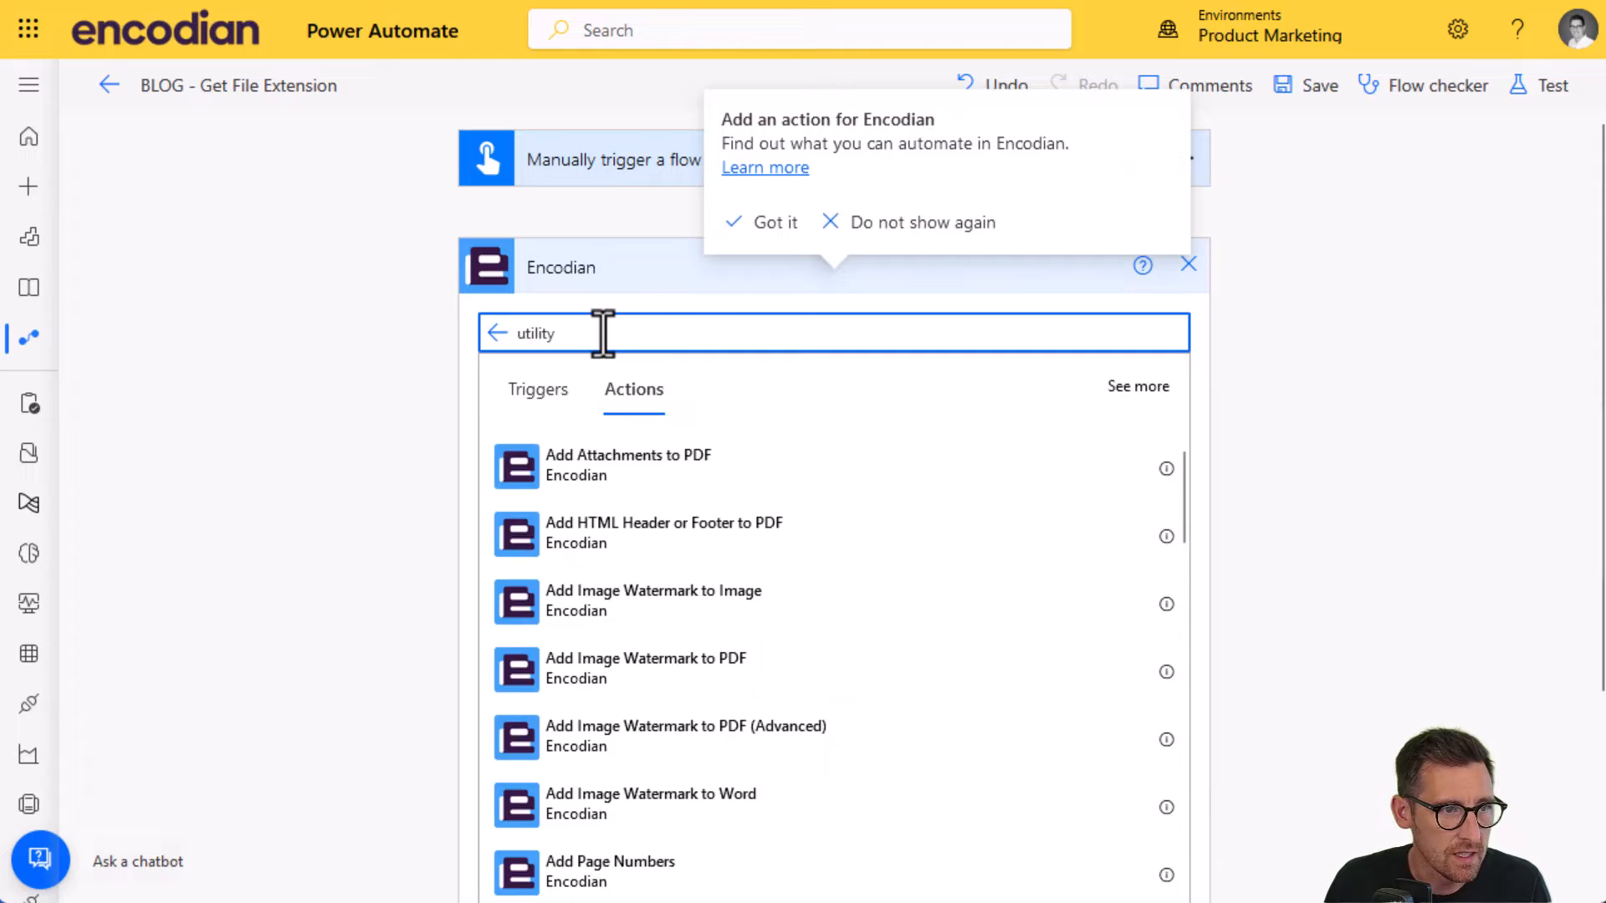
pyautogui.write('utility')
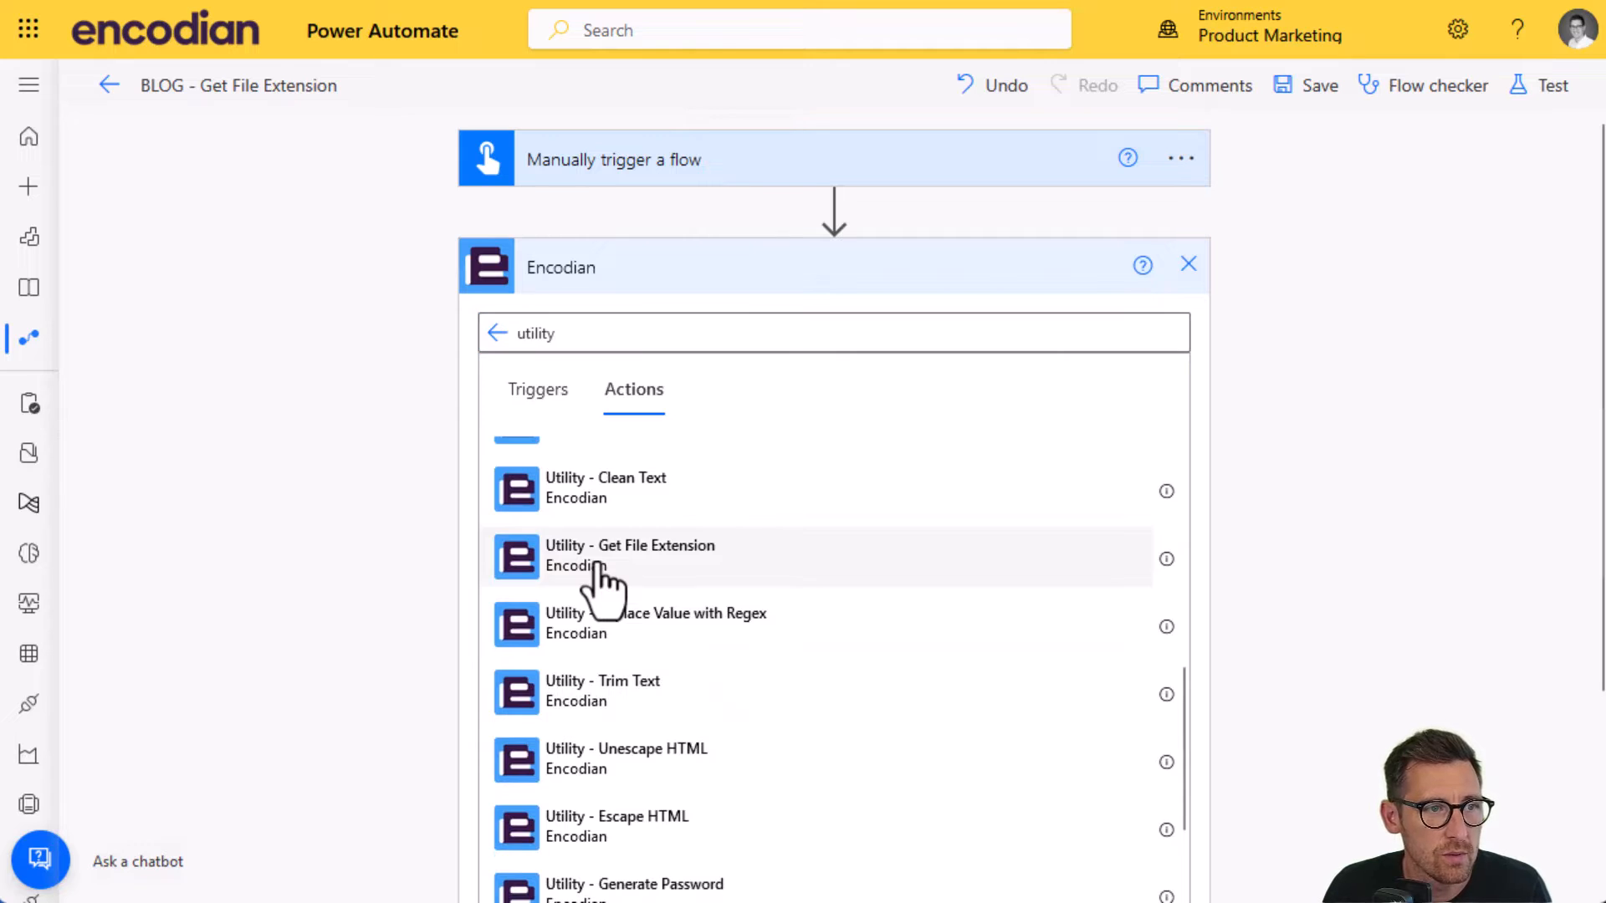
pyautogui.click(630, 556)
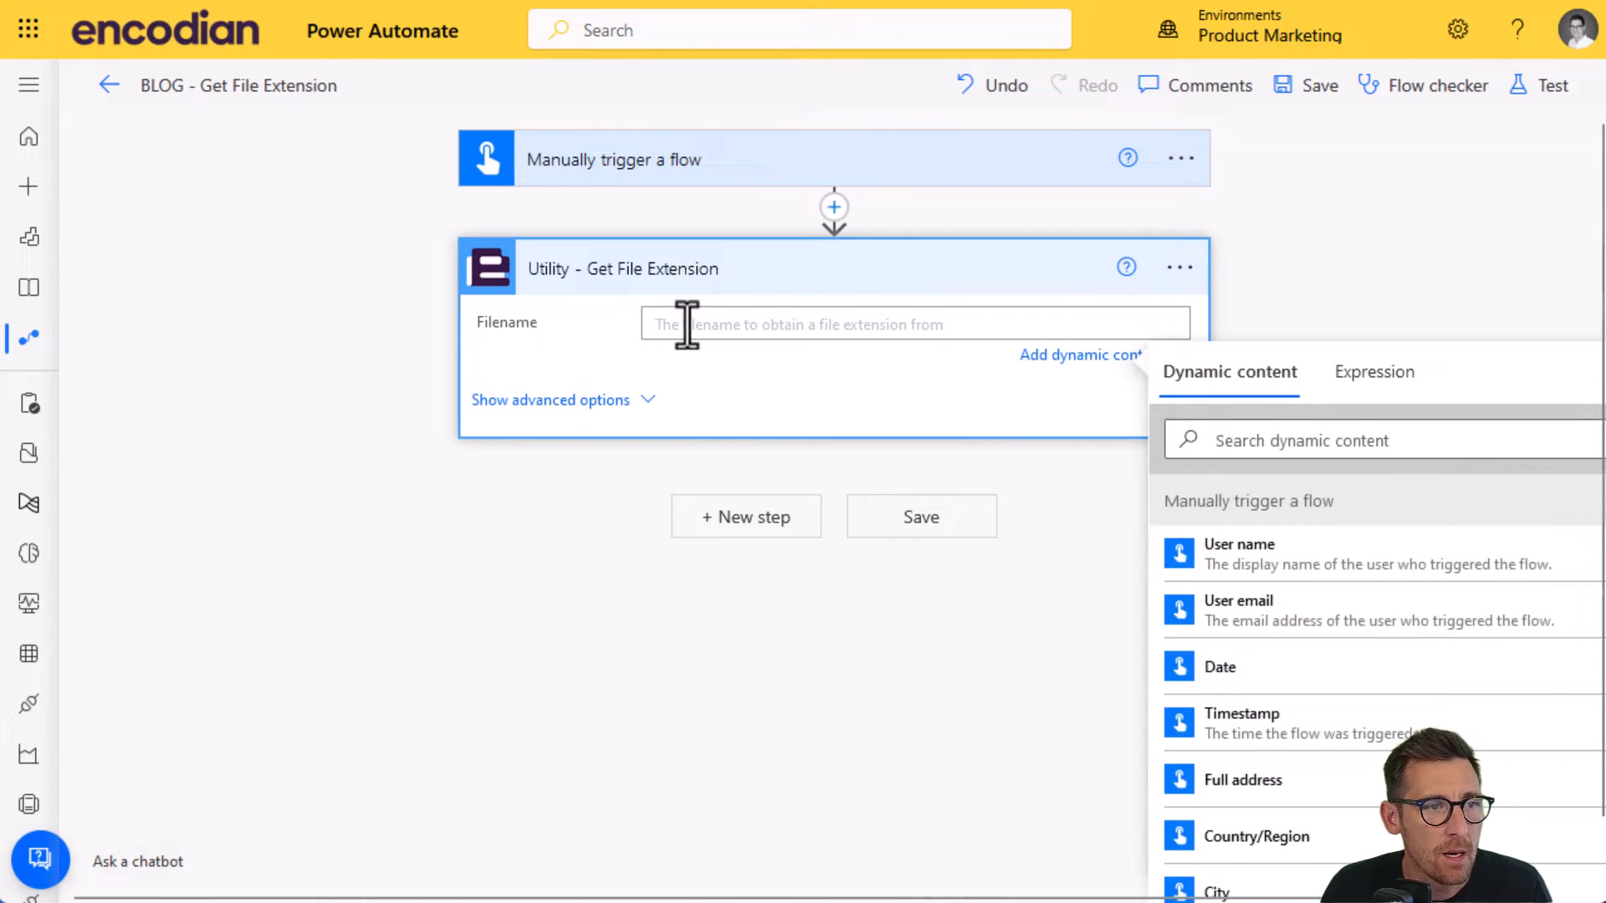
pyautogui.moveTo(530, 358)
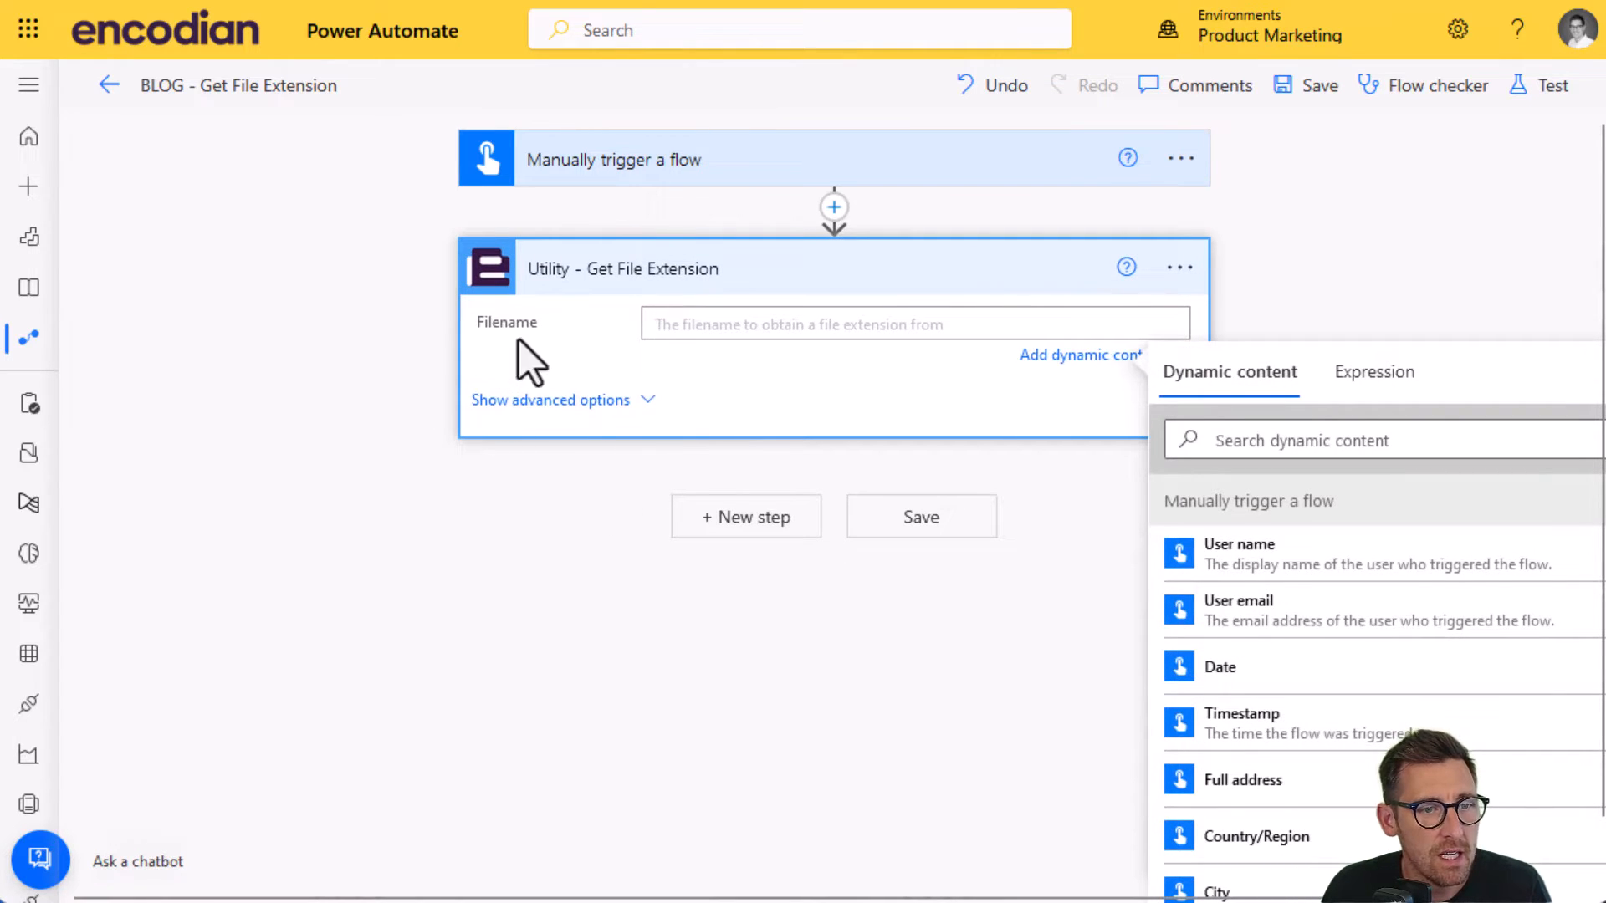
pyautogui.scroll(-3)
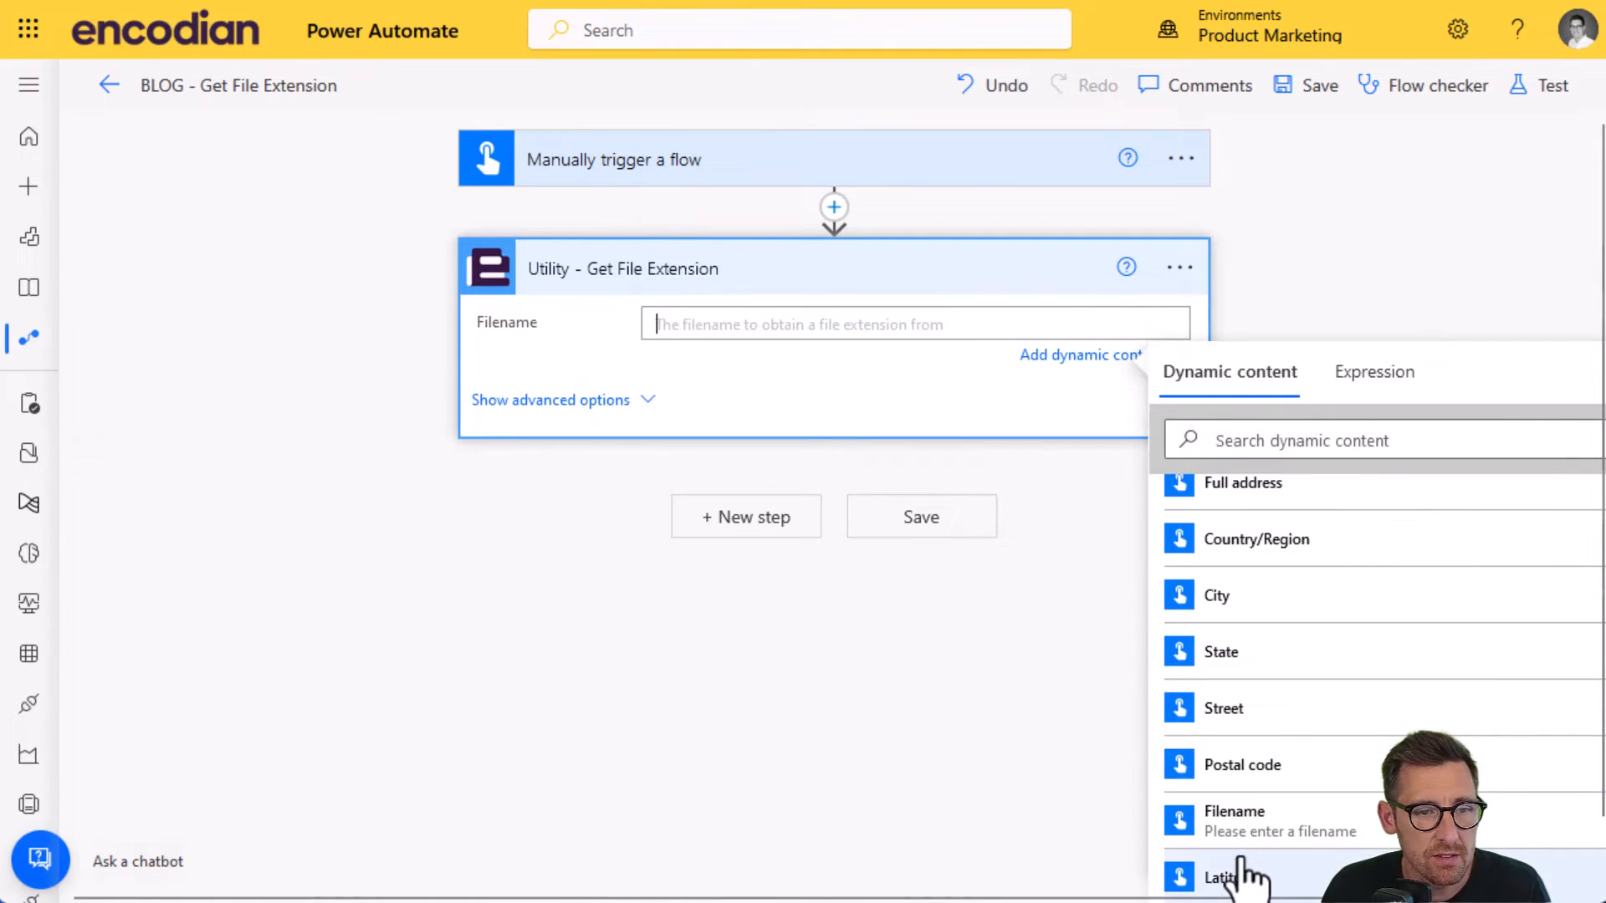
pyautogui.click(1235, 819)
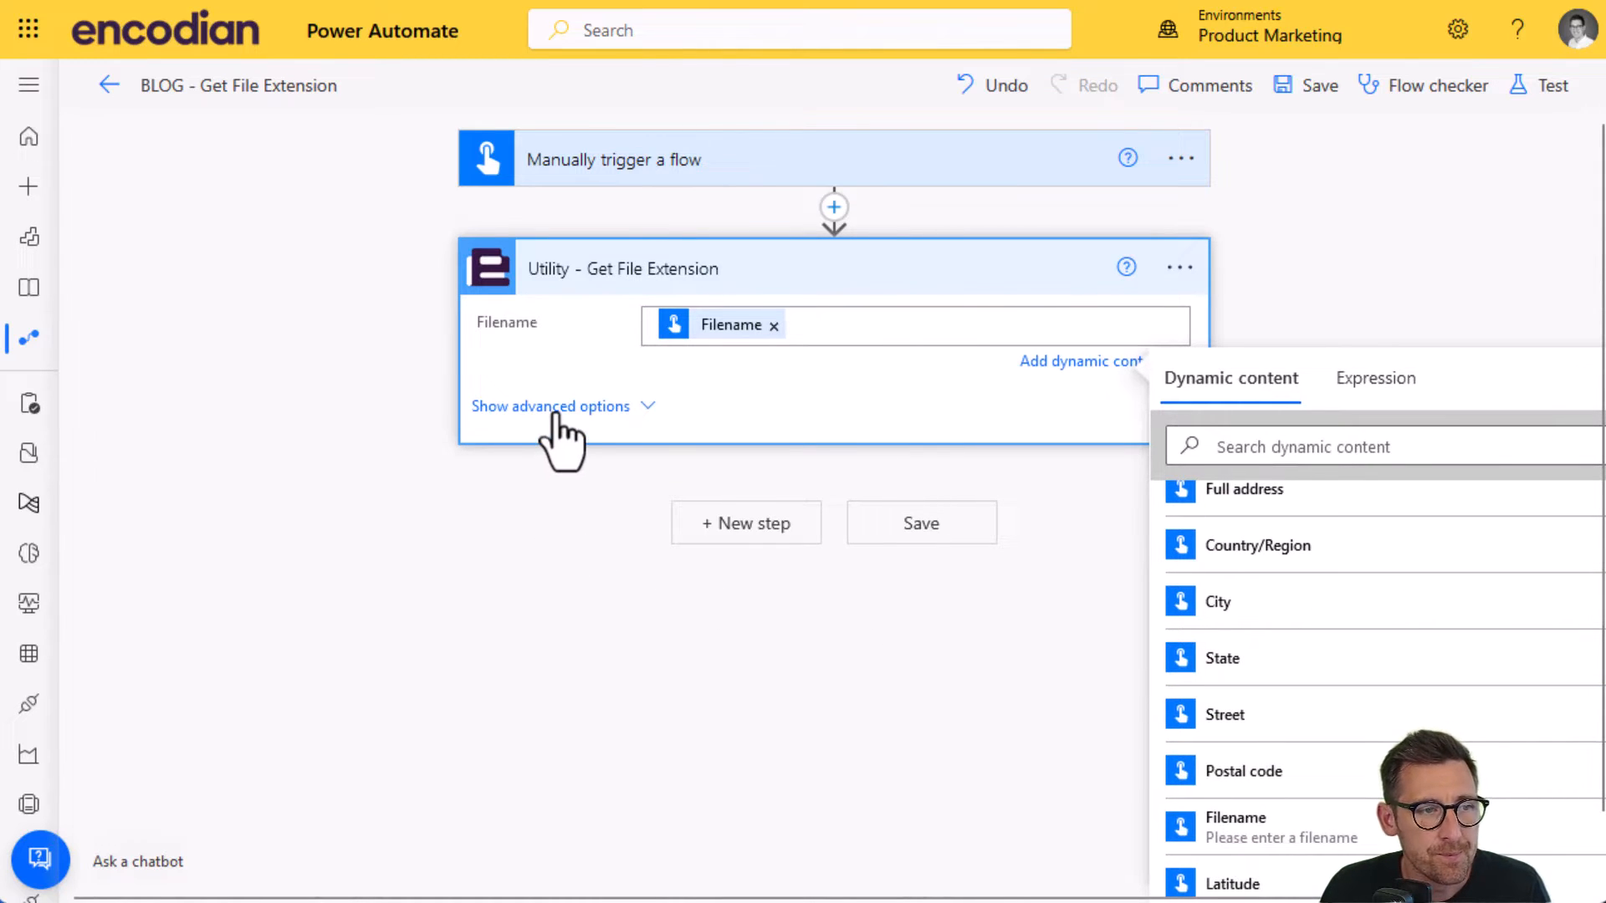
pyautogui.click(550, 406)
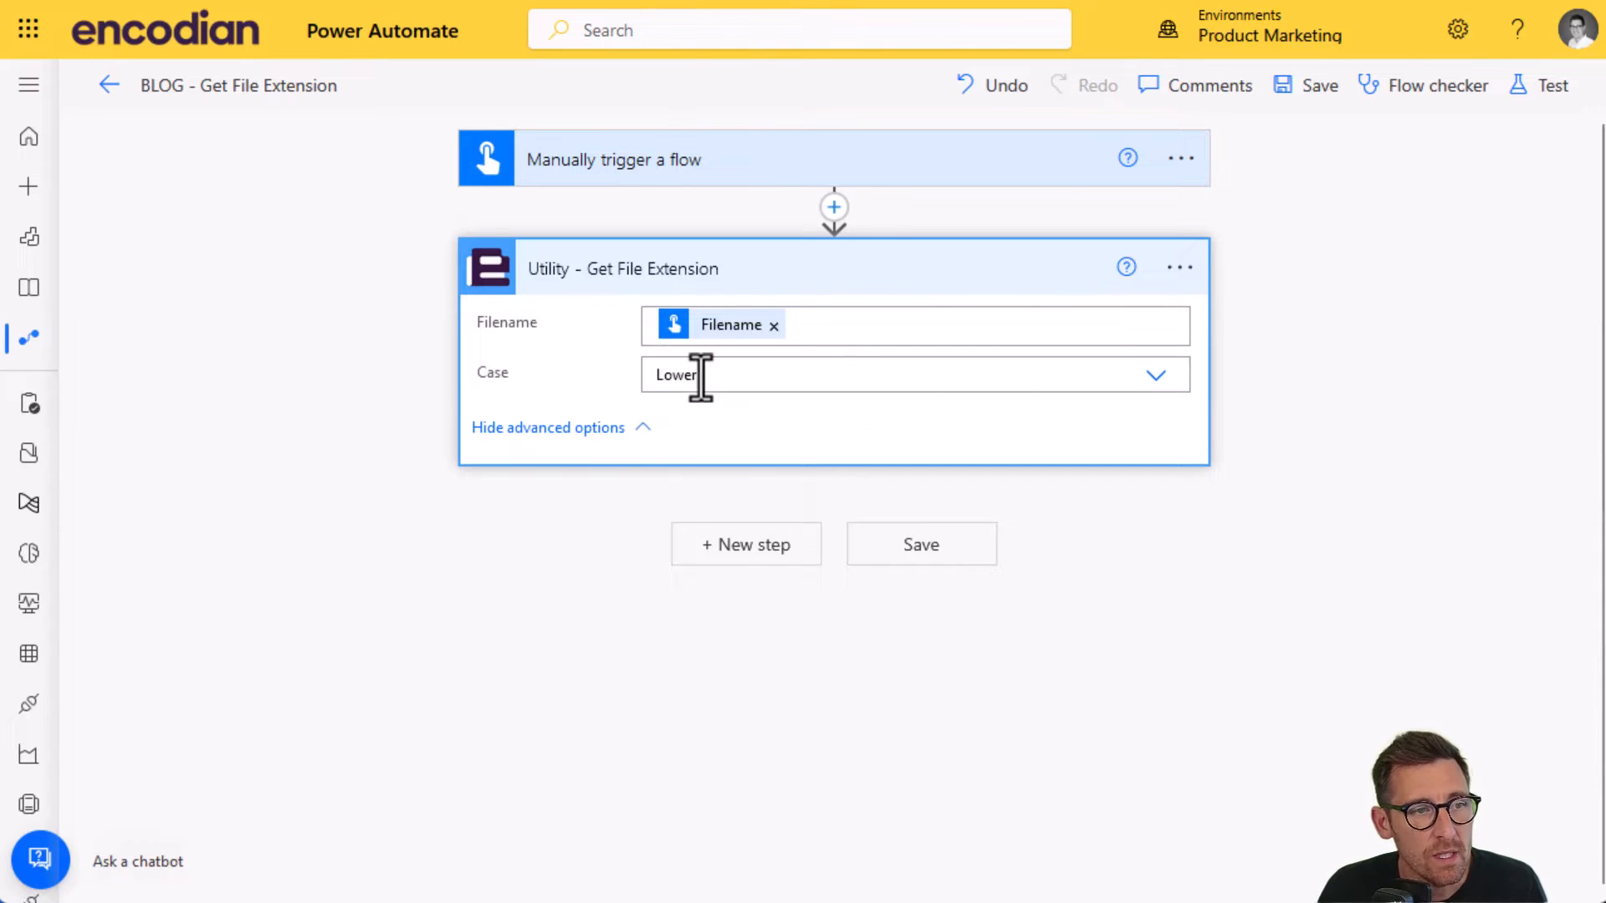
pyautogui.moveTo(702, 374)
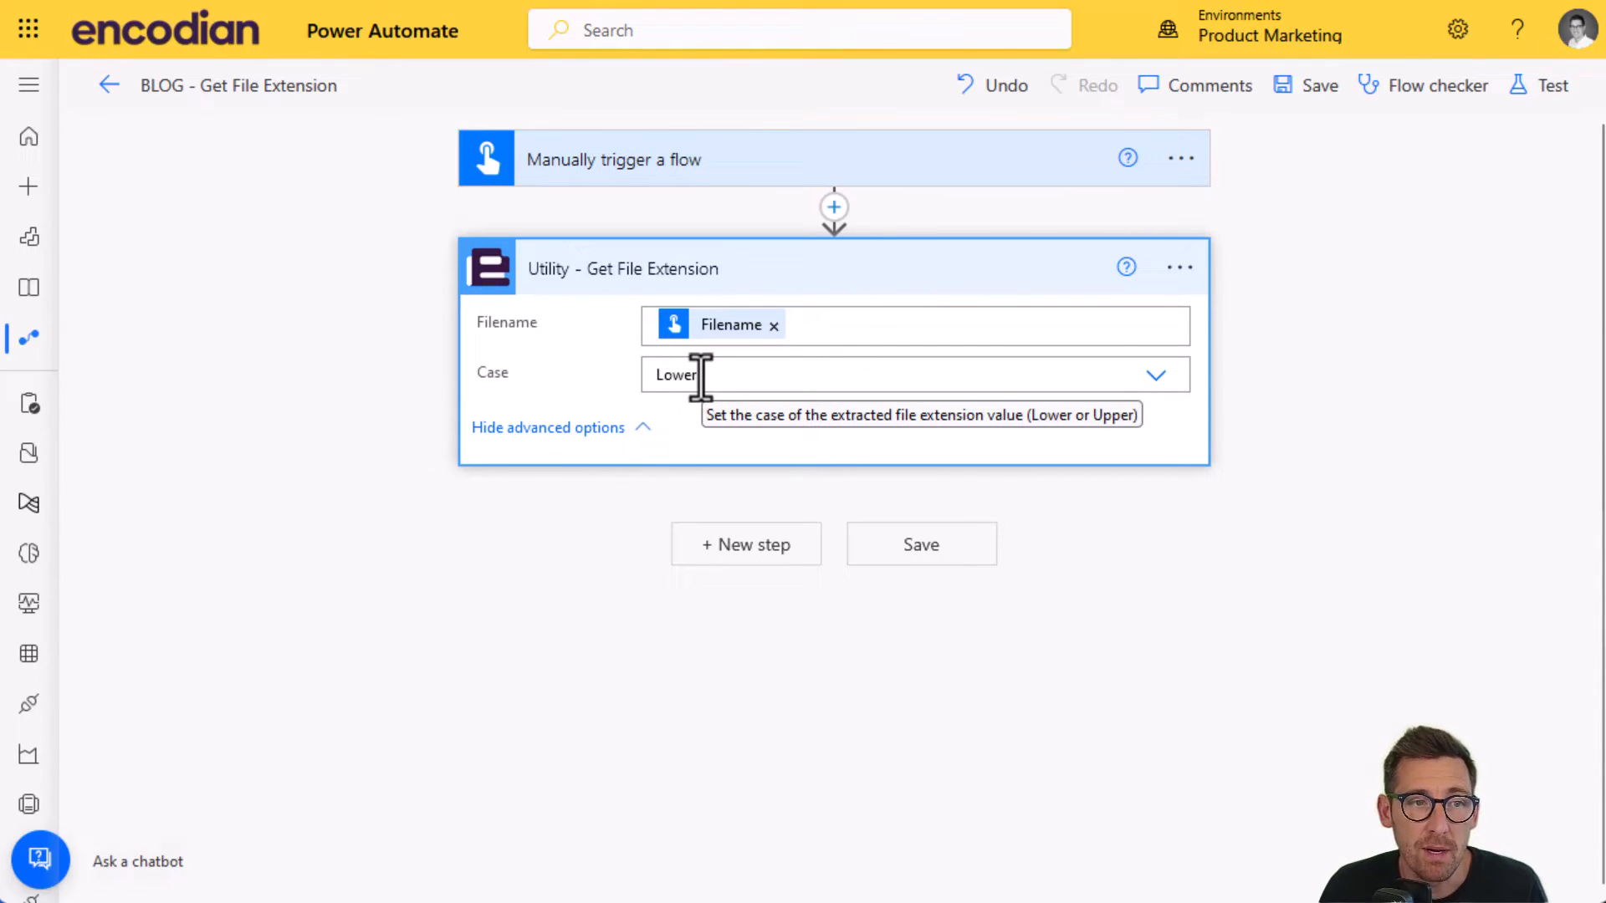
pyautogui.moveTo(1106, 371)
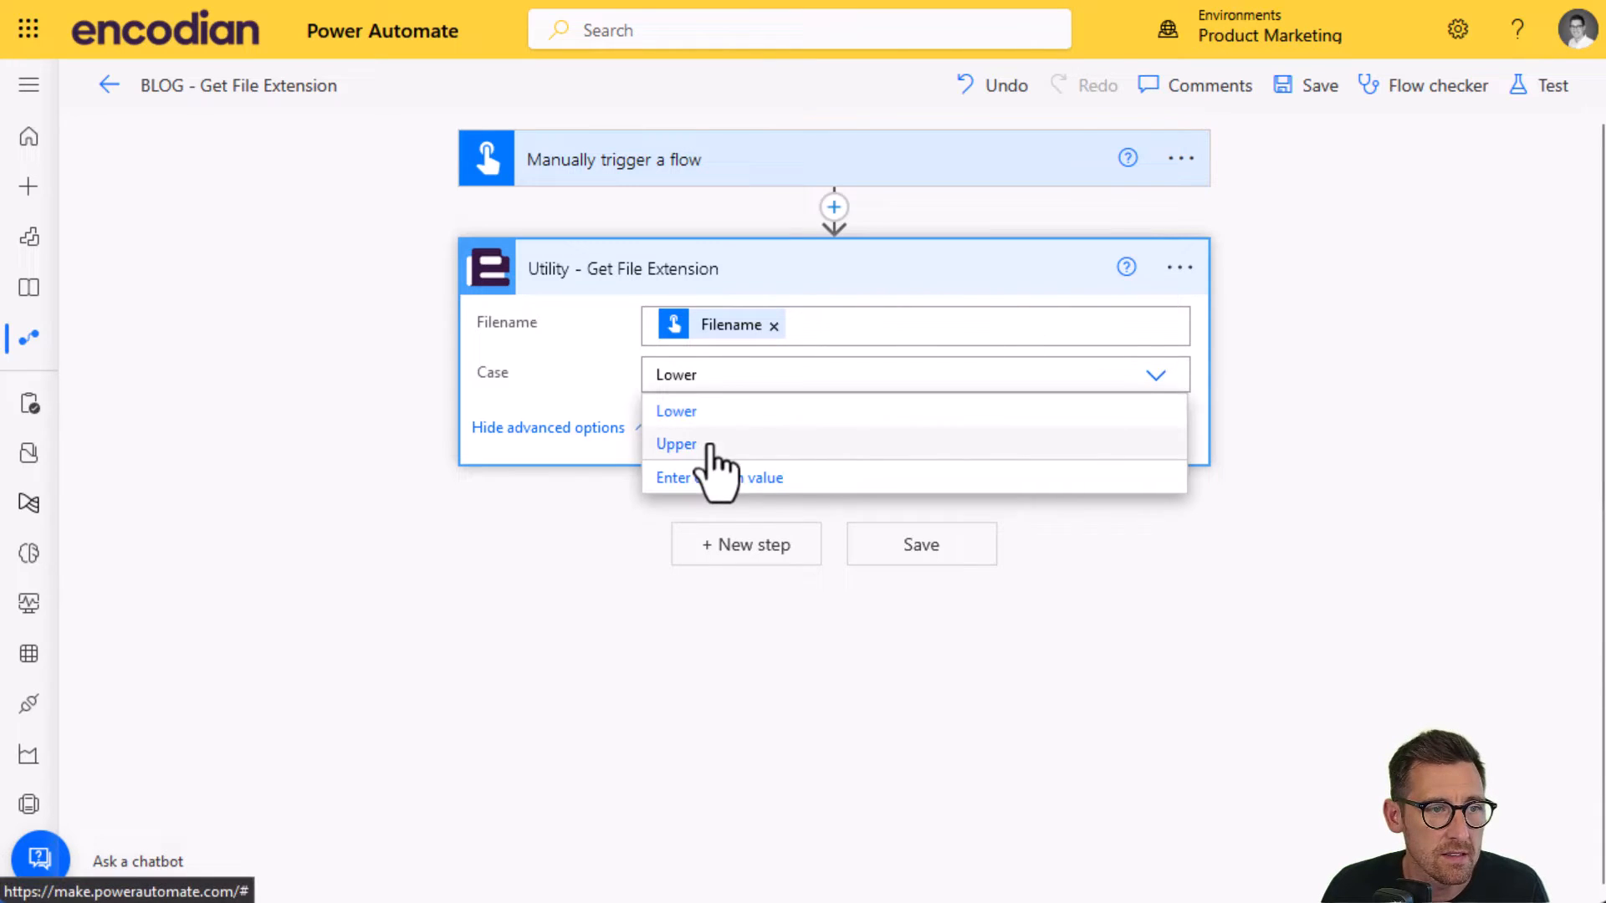
pyautogui.click(676, 443)
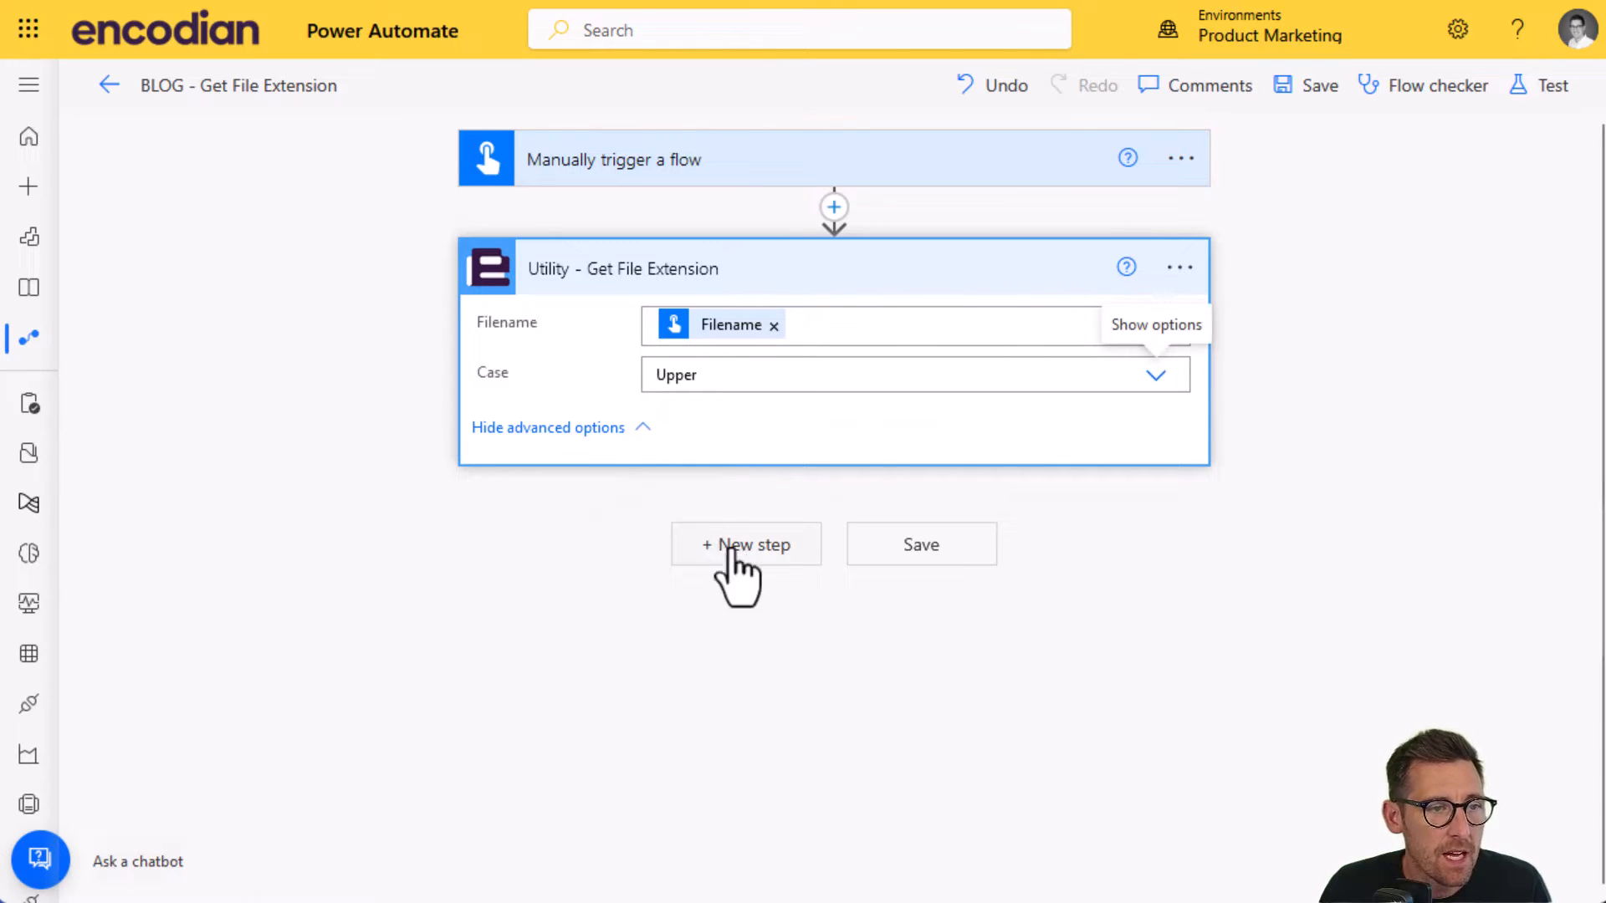
# - Add an email notification: subject 'Demo Get File Extension', body 'File Extension:' plus Result
pyautogui.click(746, 544)
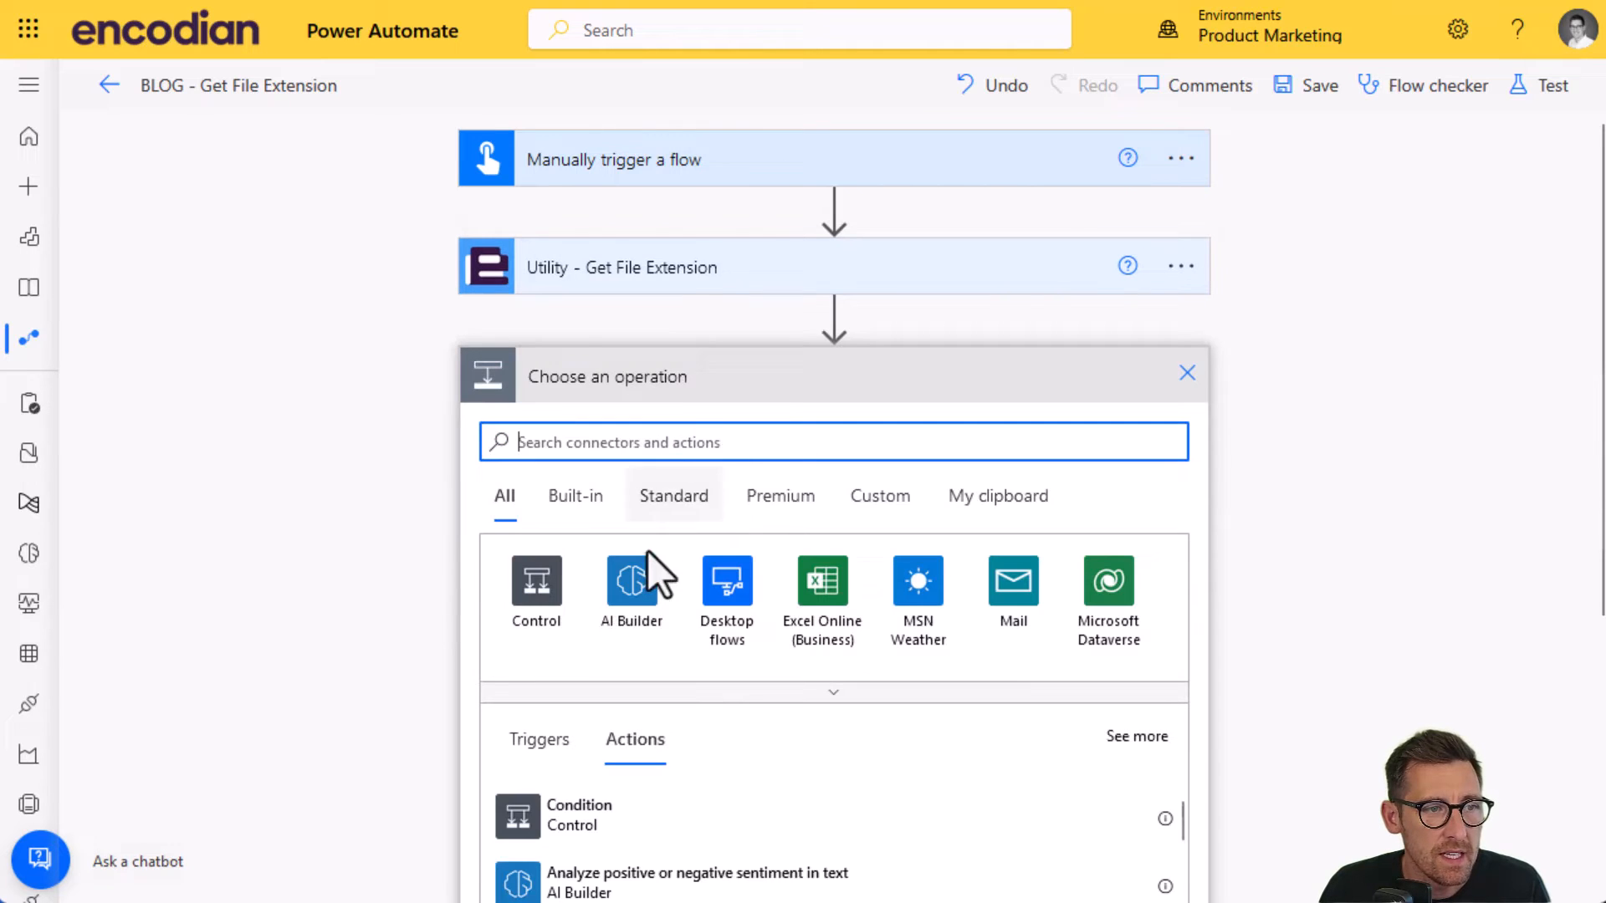
pyautogui.write('send mea')
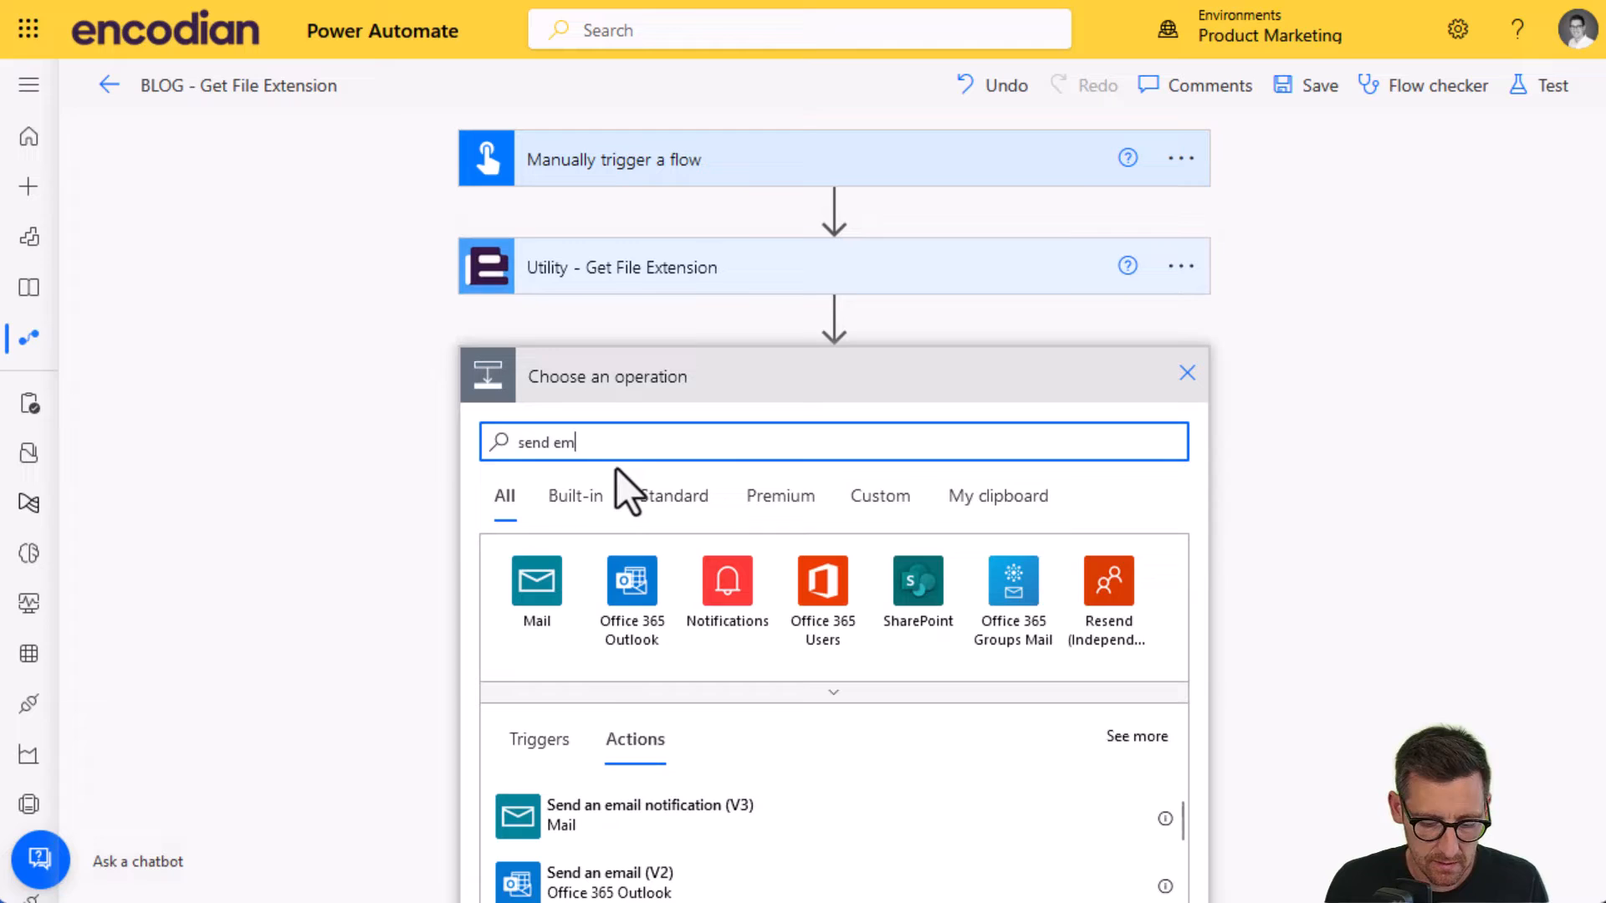
pyautogui.click(726, 580)
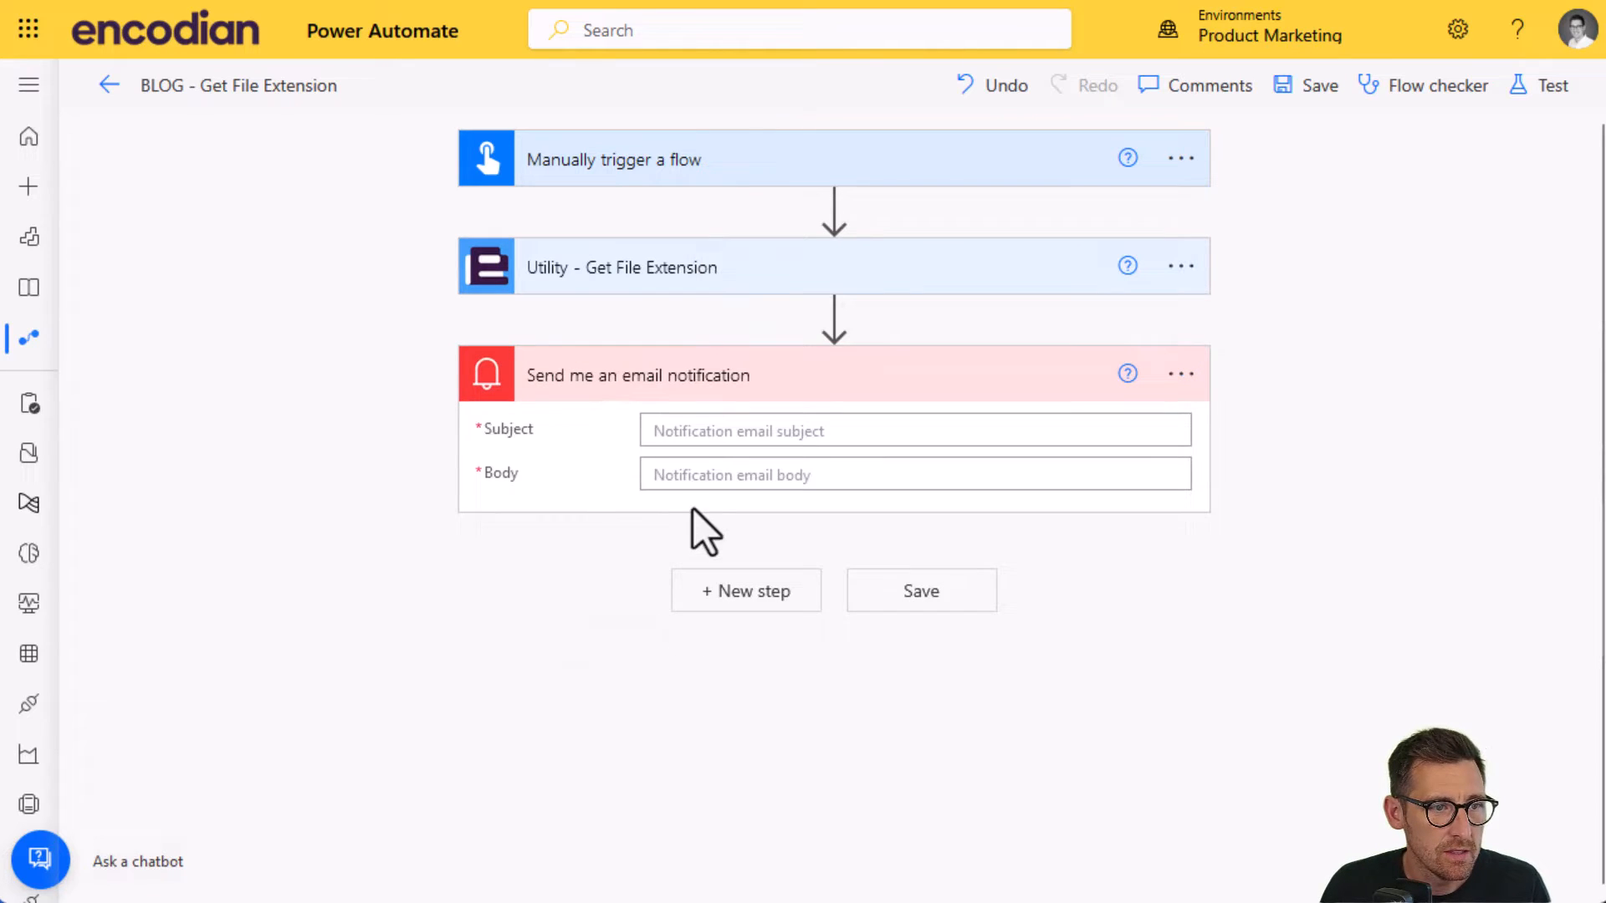
pyautogui.write('Demo')
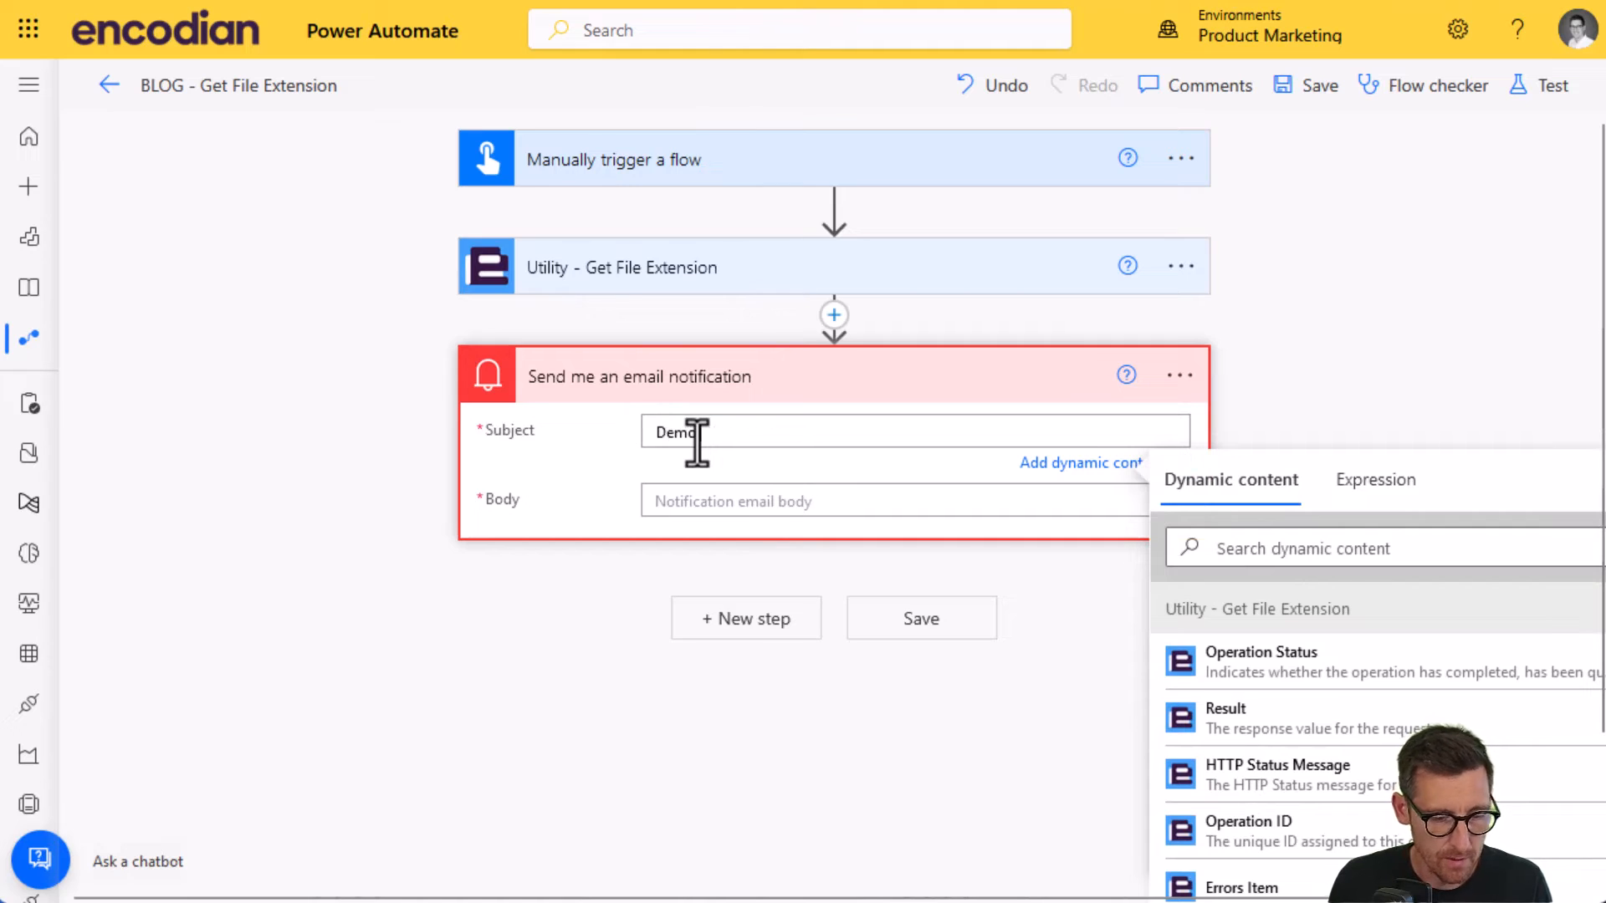
pyautogui.write('Get File Extension')
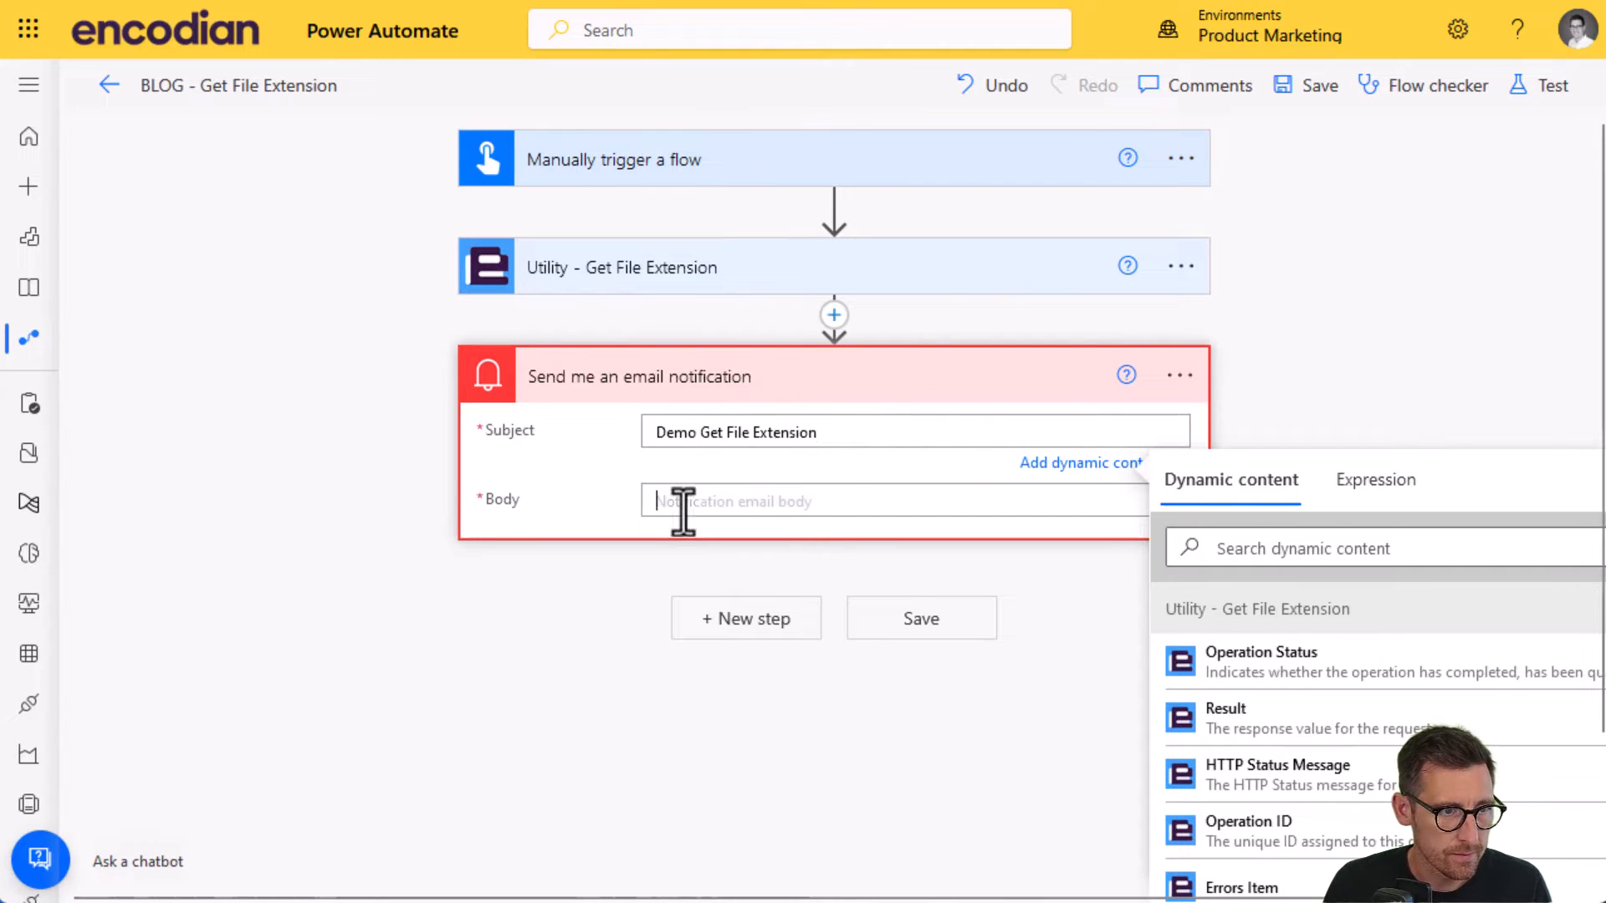
pyautogui.write('File Extension:')
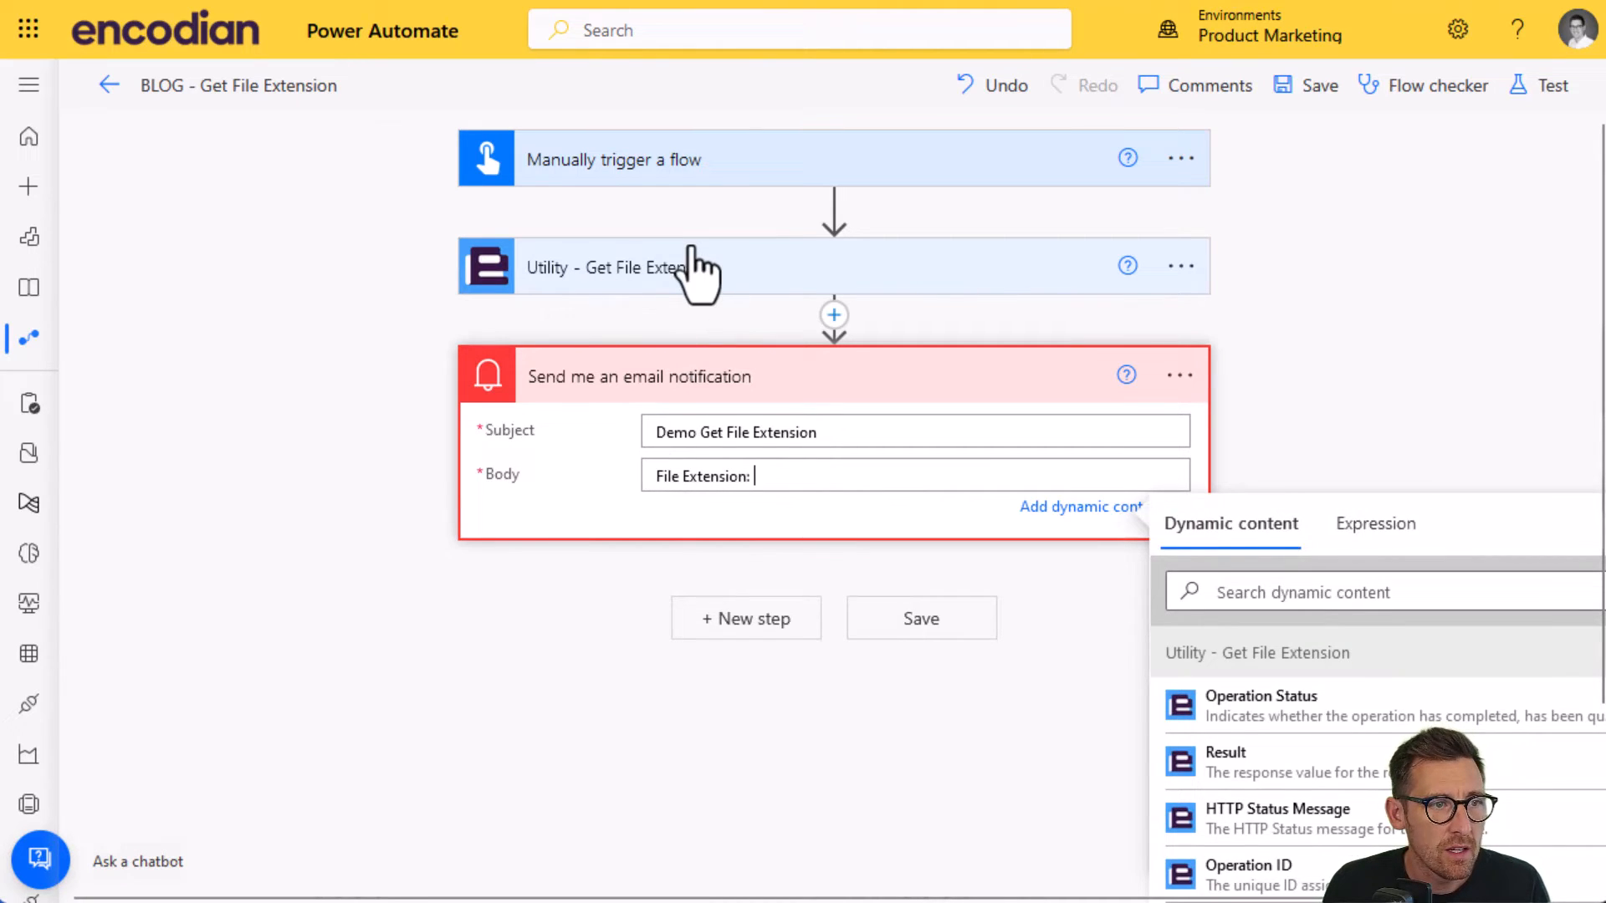
pyautogui.moveTo(676, 292)
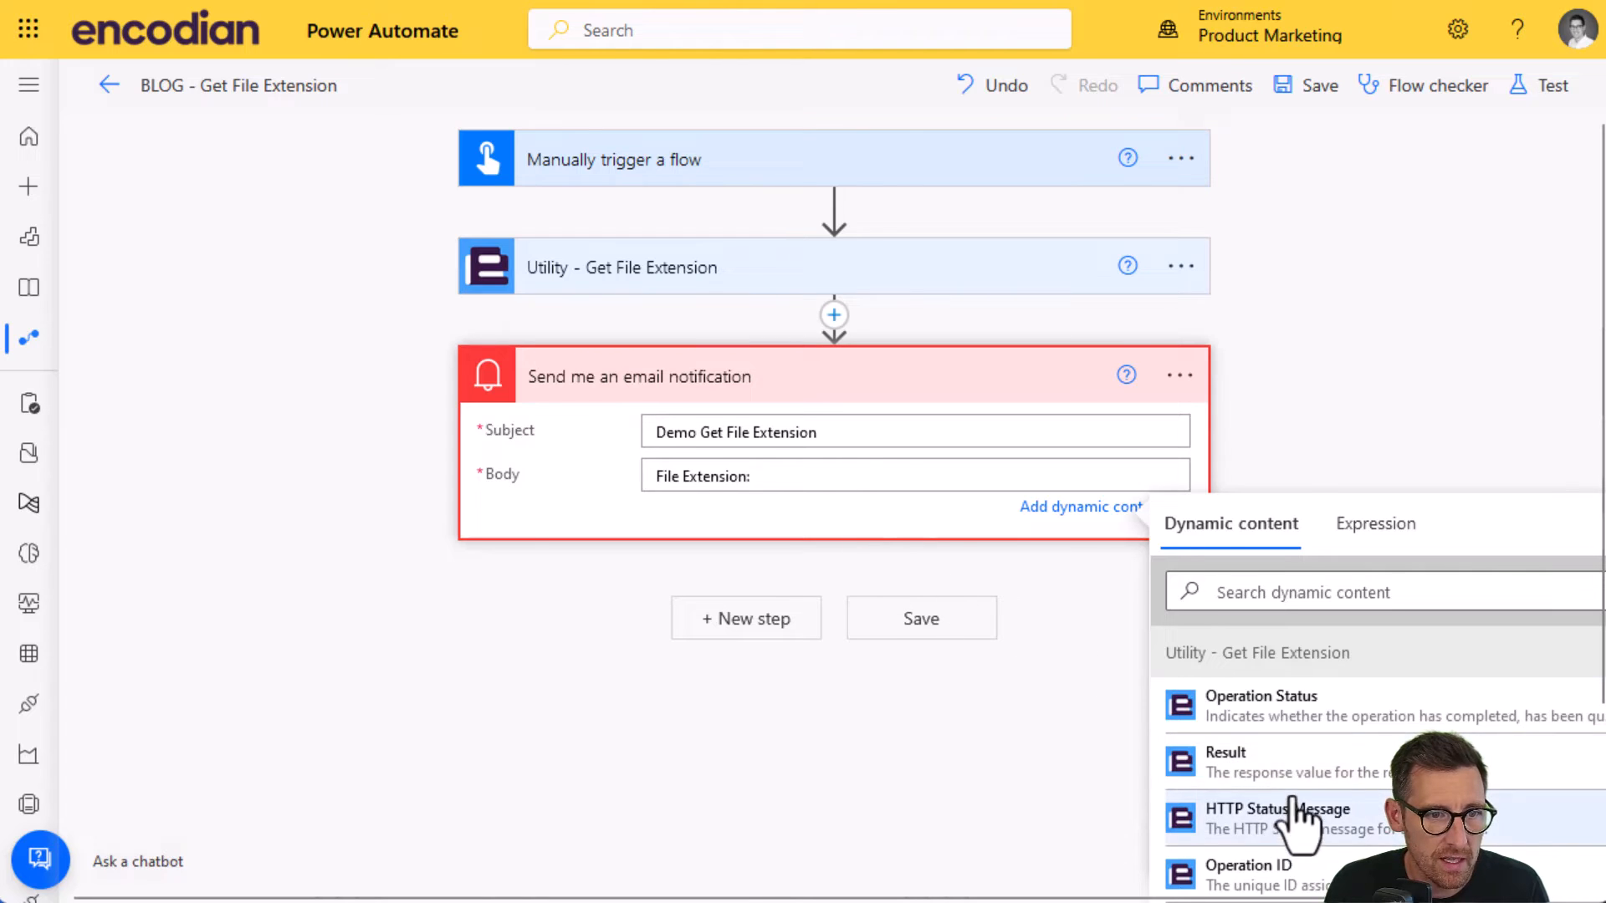
pyautogui.click(1224, 760)
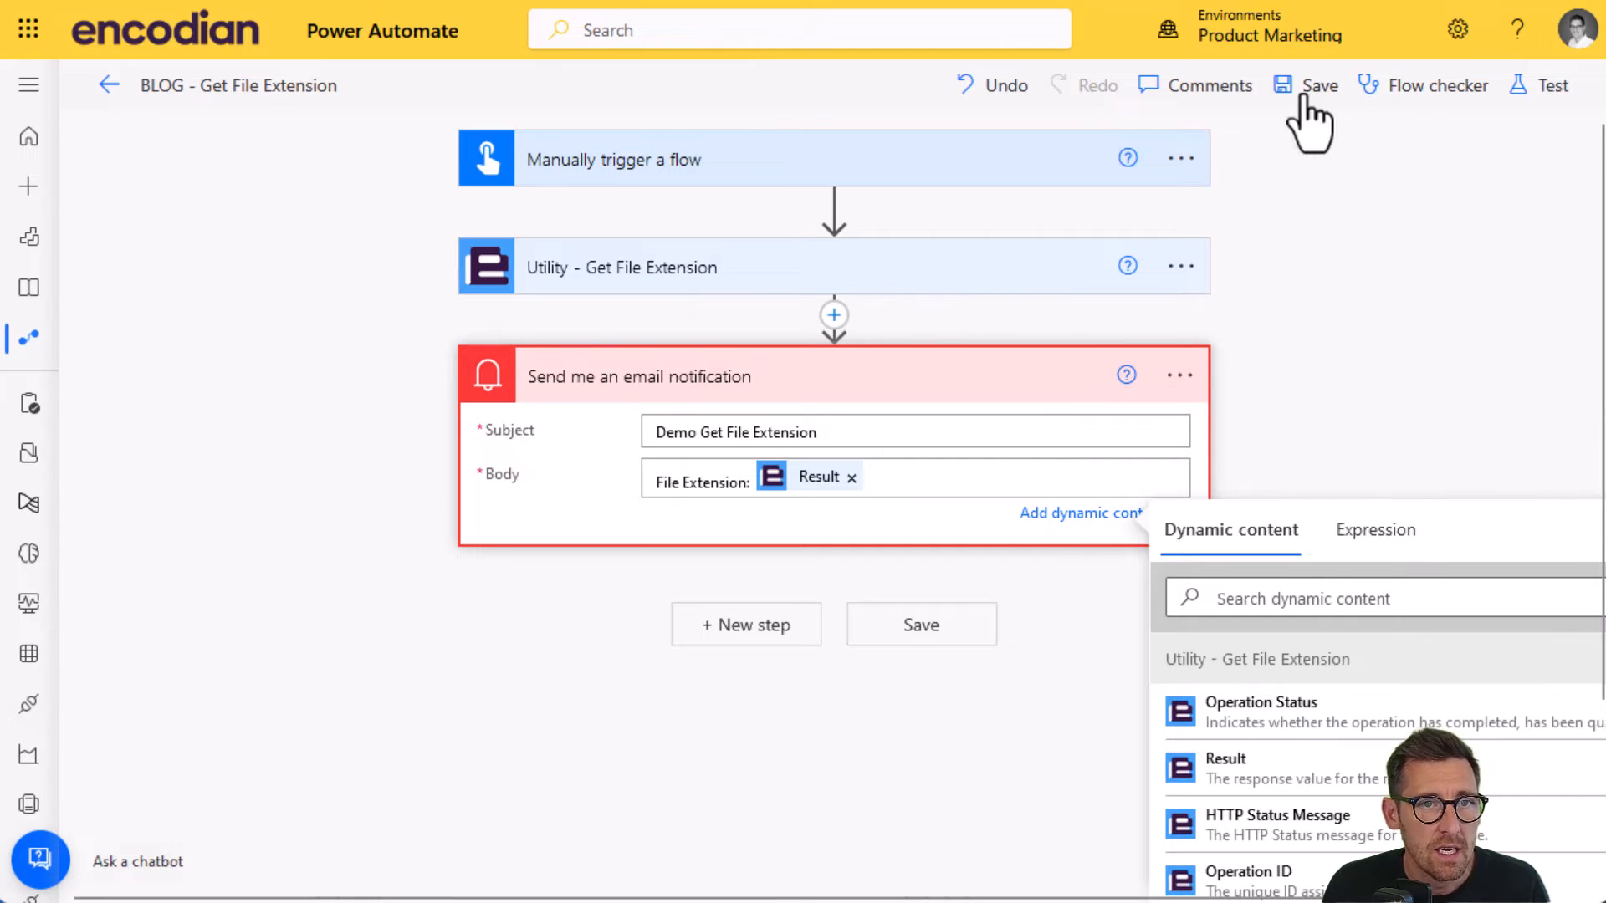
# - Save and manually test the flow with Filename encodian.pdf
pyautogui.click(1552, 86)
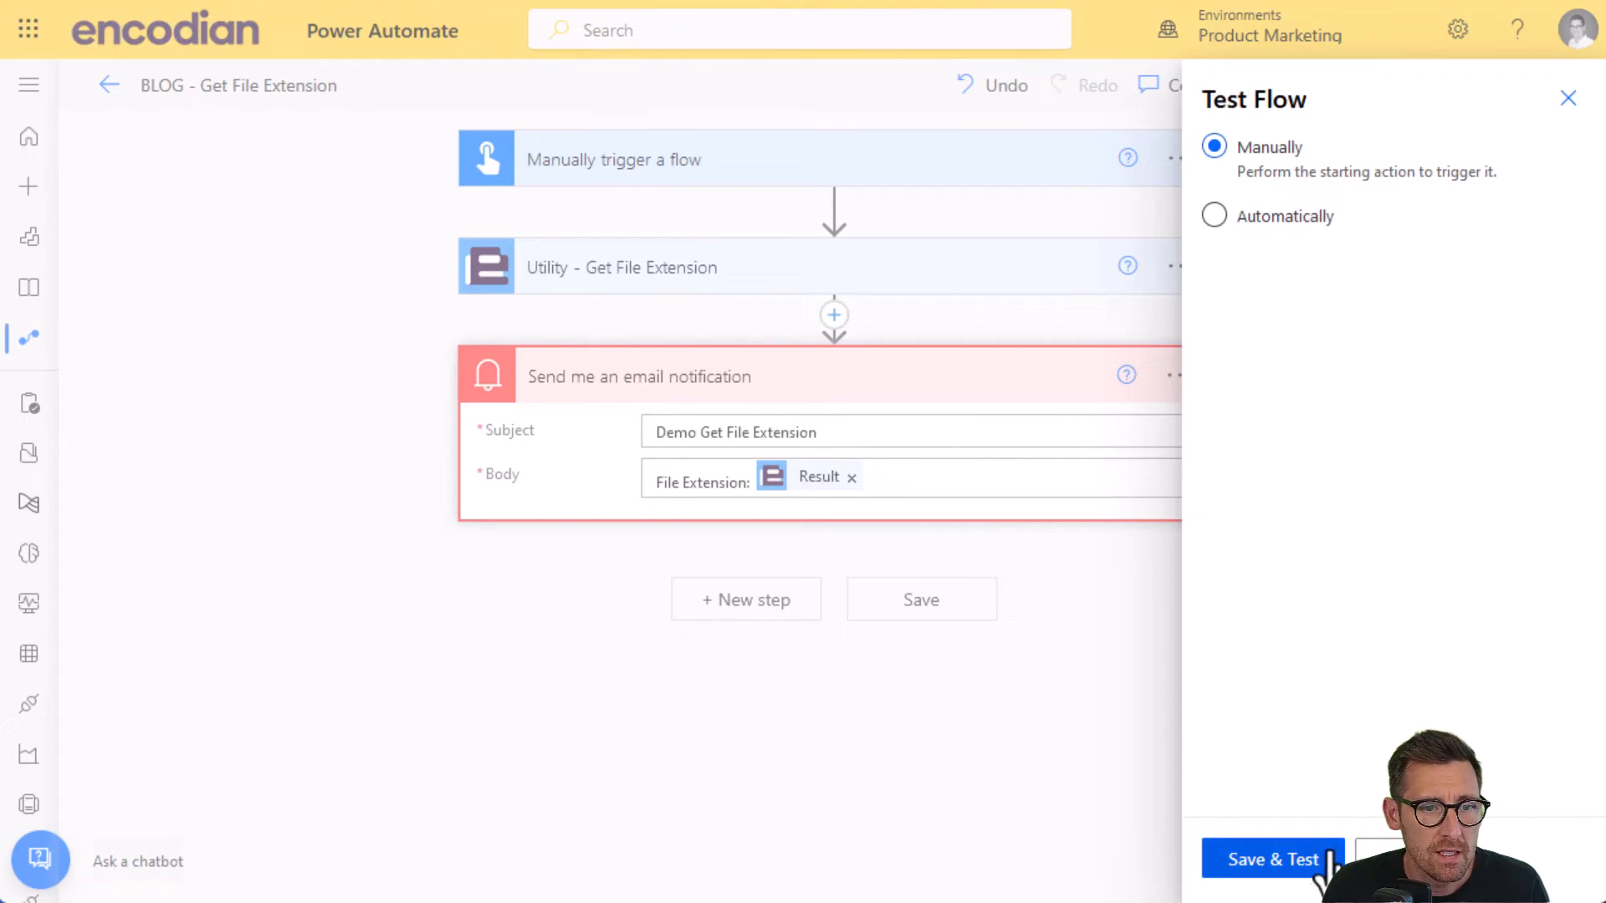
pyautogui.click(1273, 858)
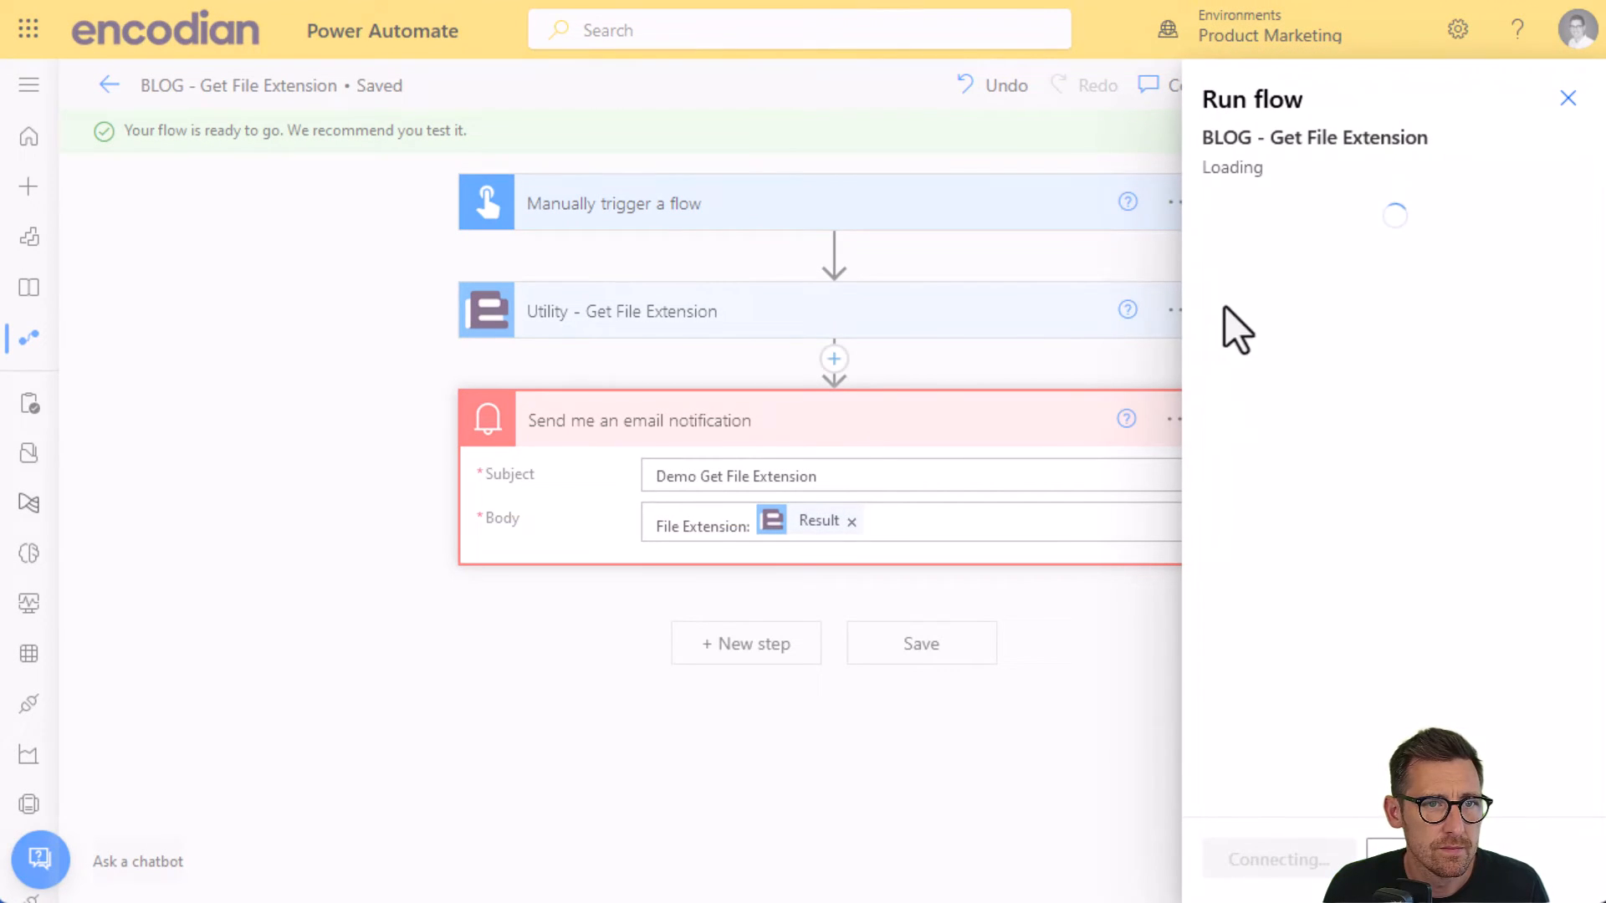
pyautogui.write('encodian.')
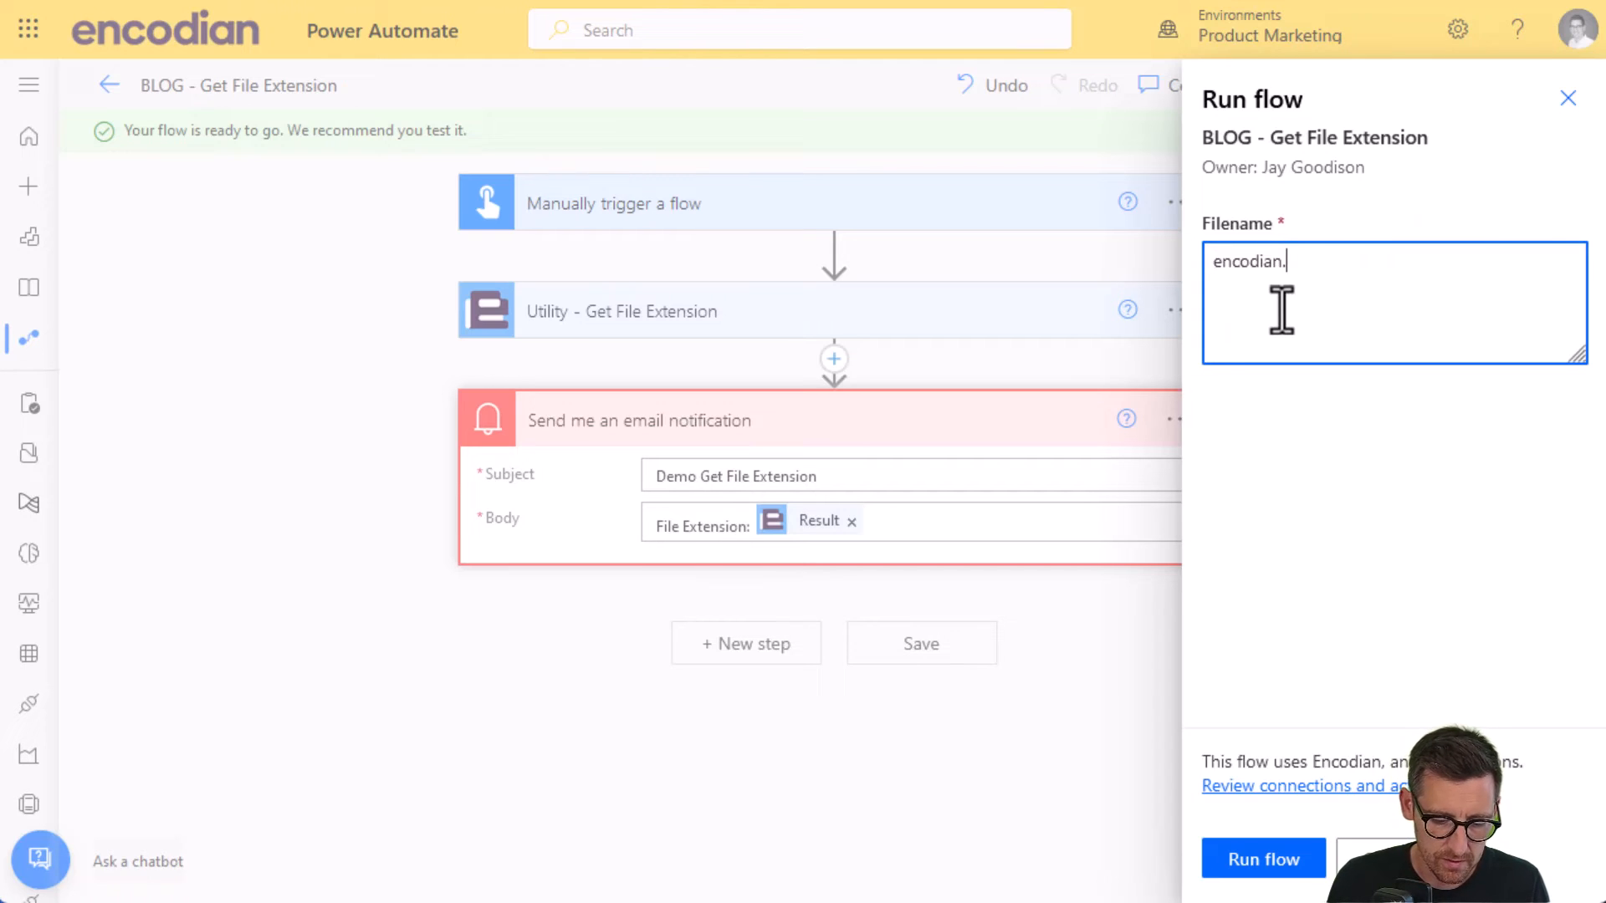
pyautogui.click(1263, 858)
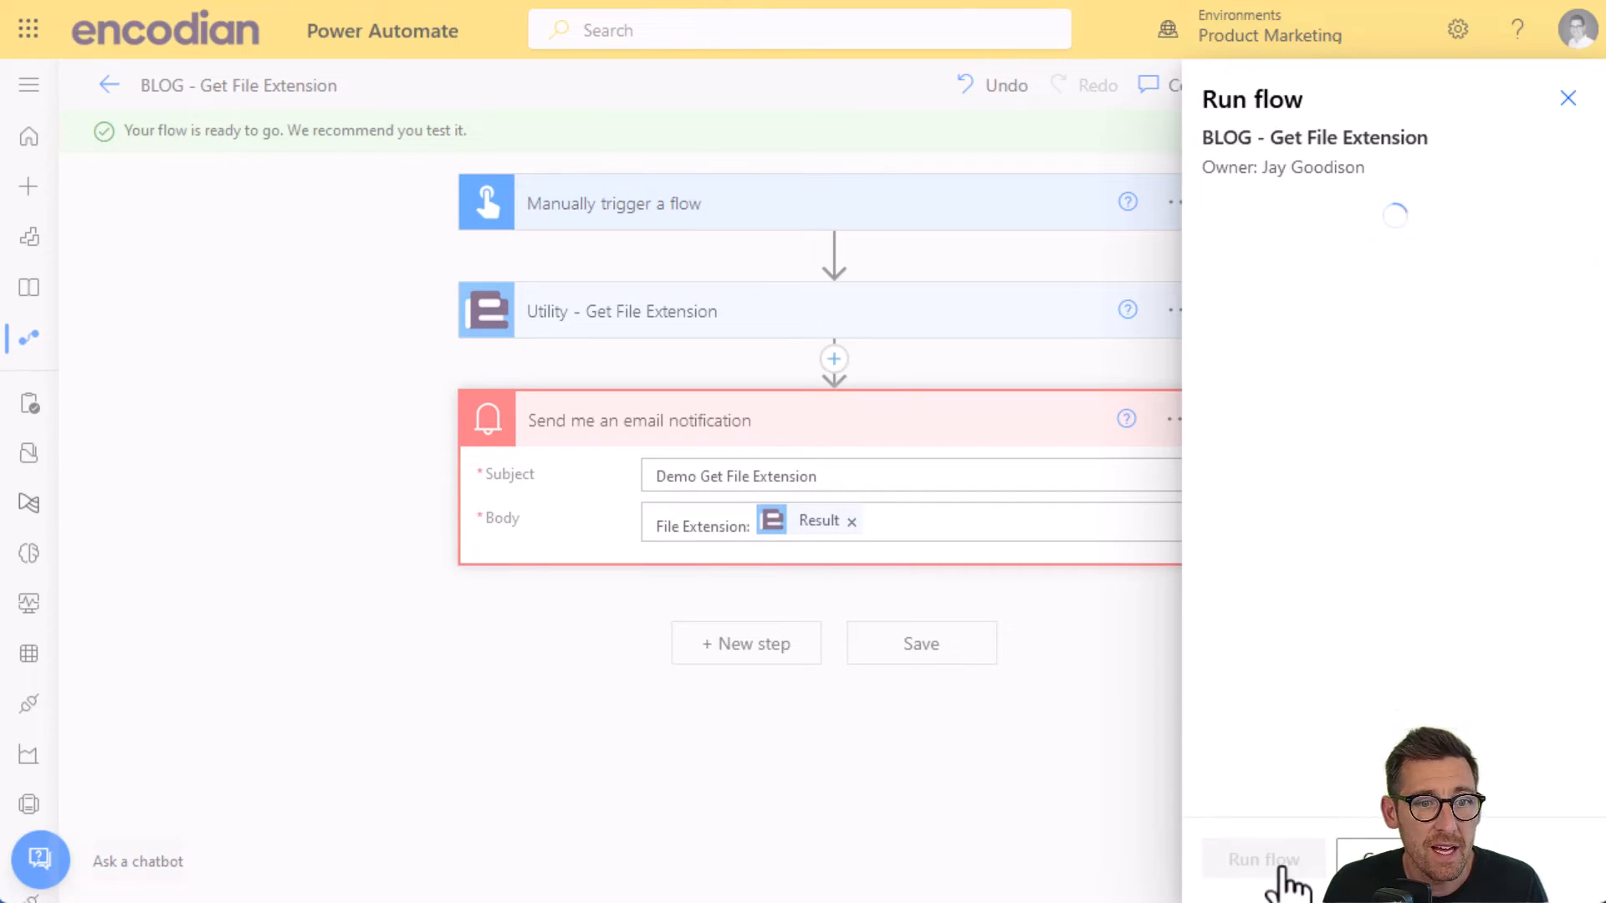
pyautogui.click(1263, 859)
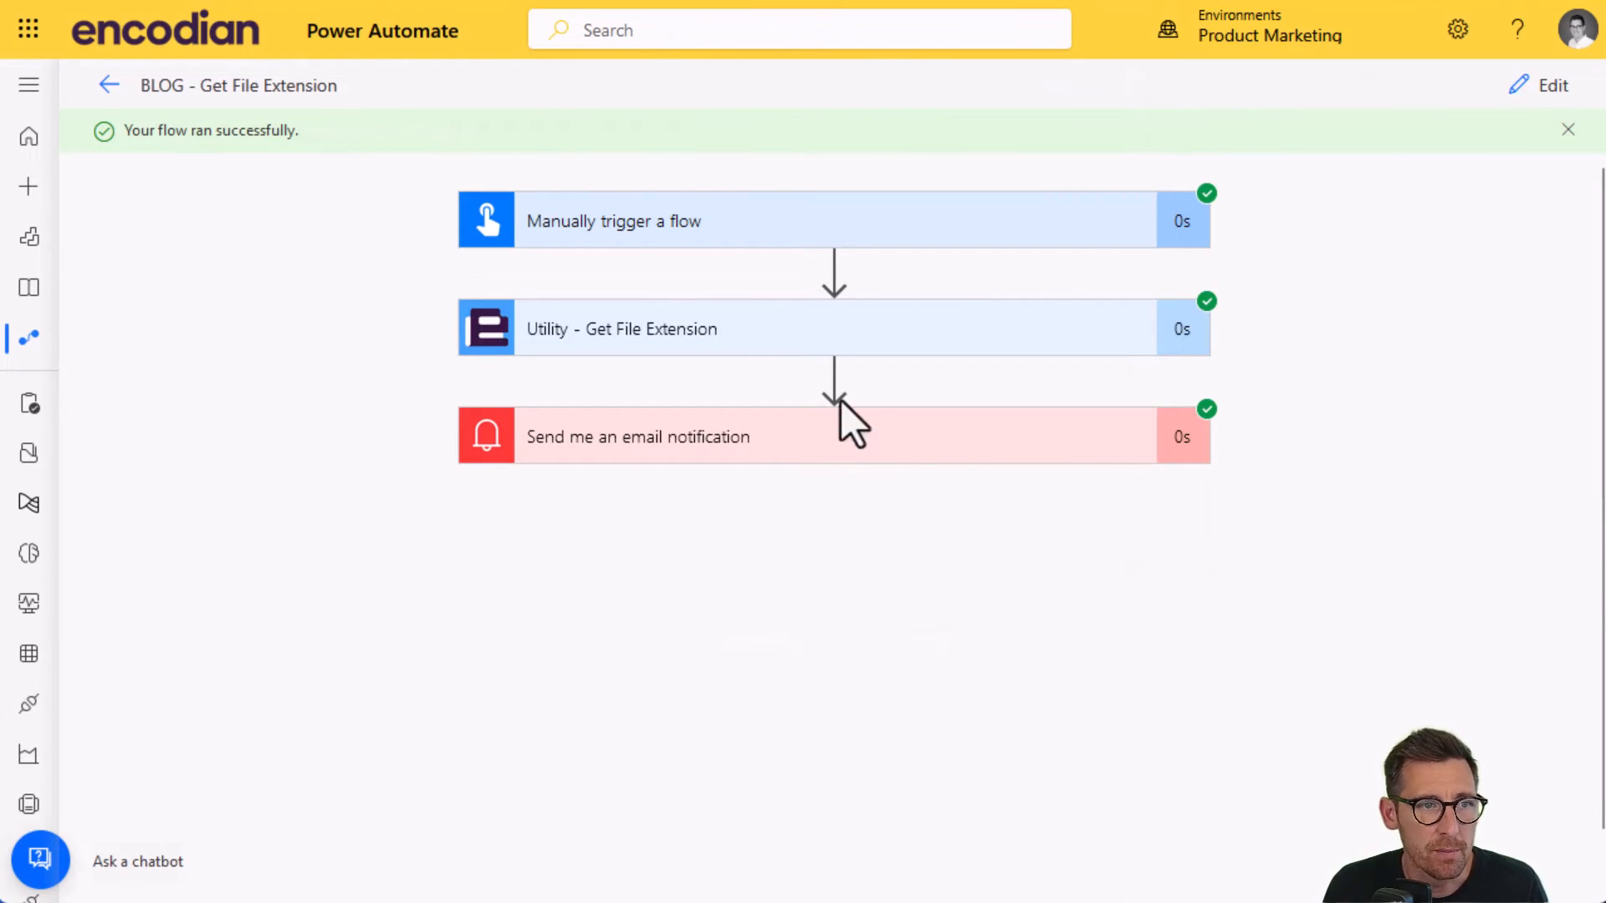
# - Inspect the run details showing Result PDF and email body 'File Extension: PDF'
pyautogui.click(621, 329)
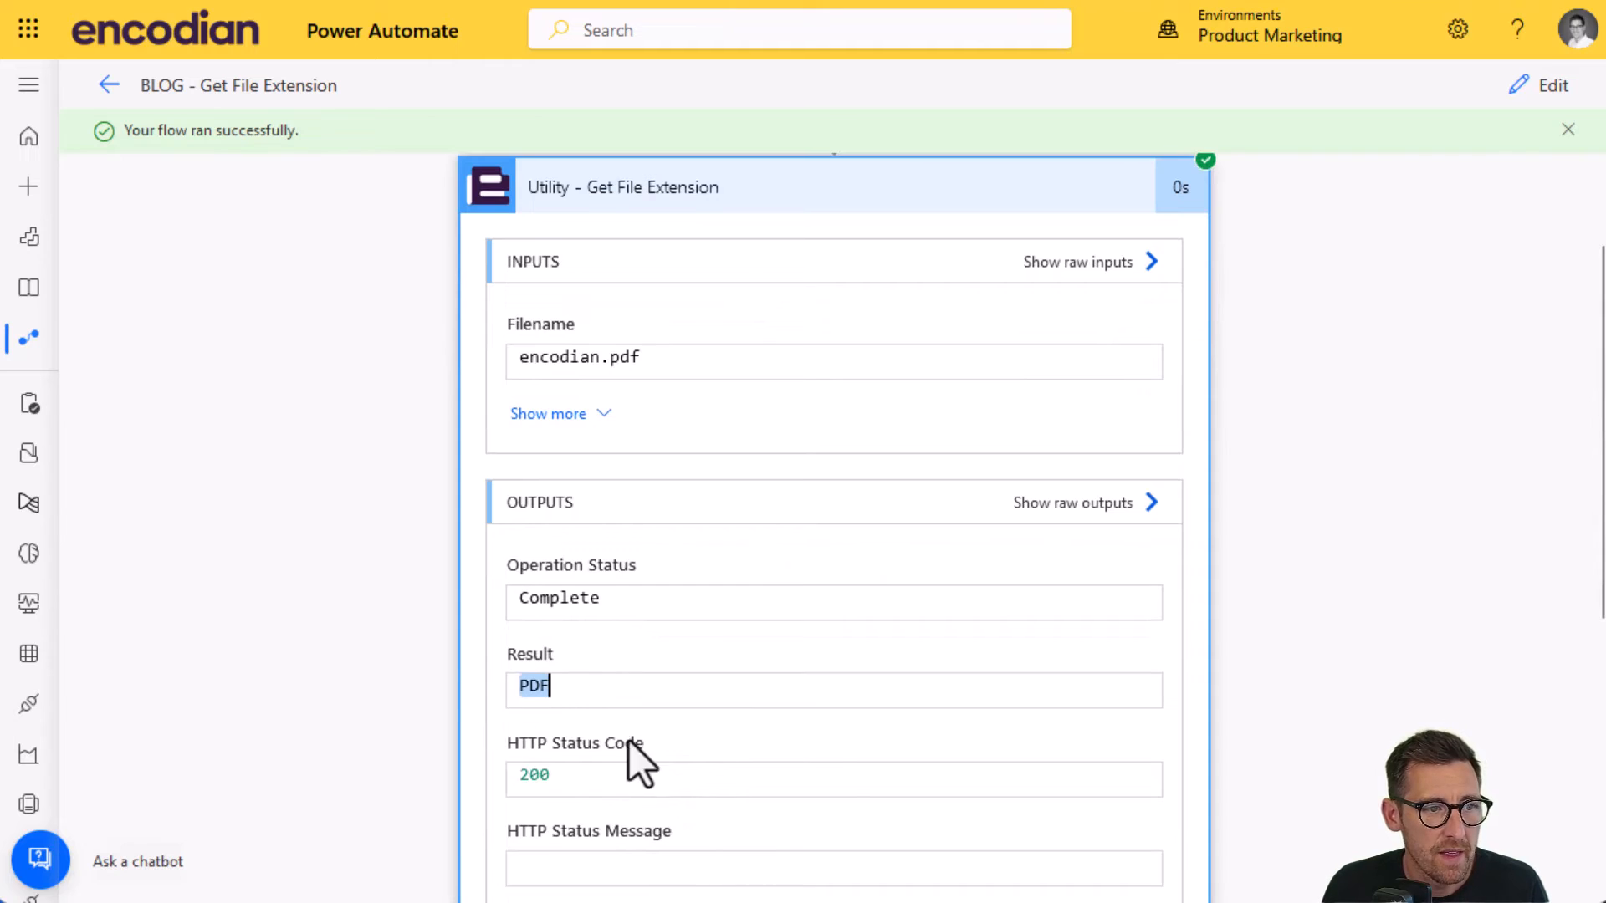
pyautogui.scroll(-3)
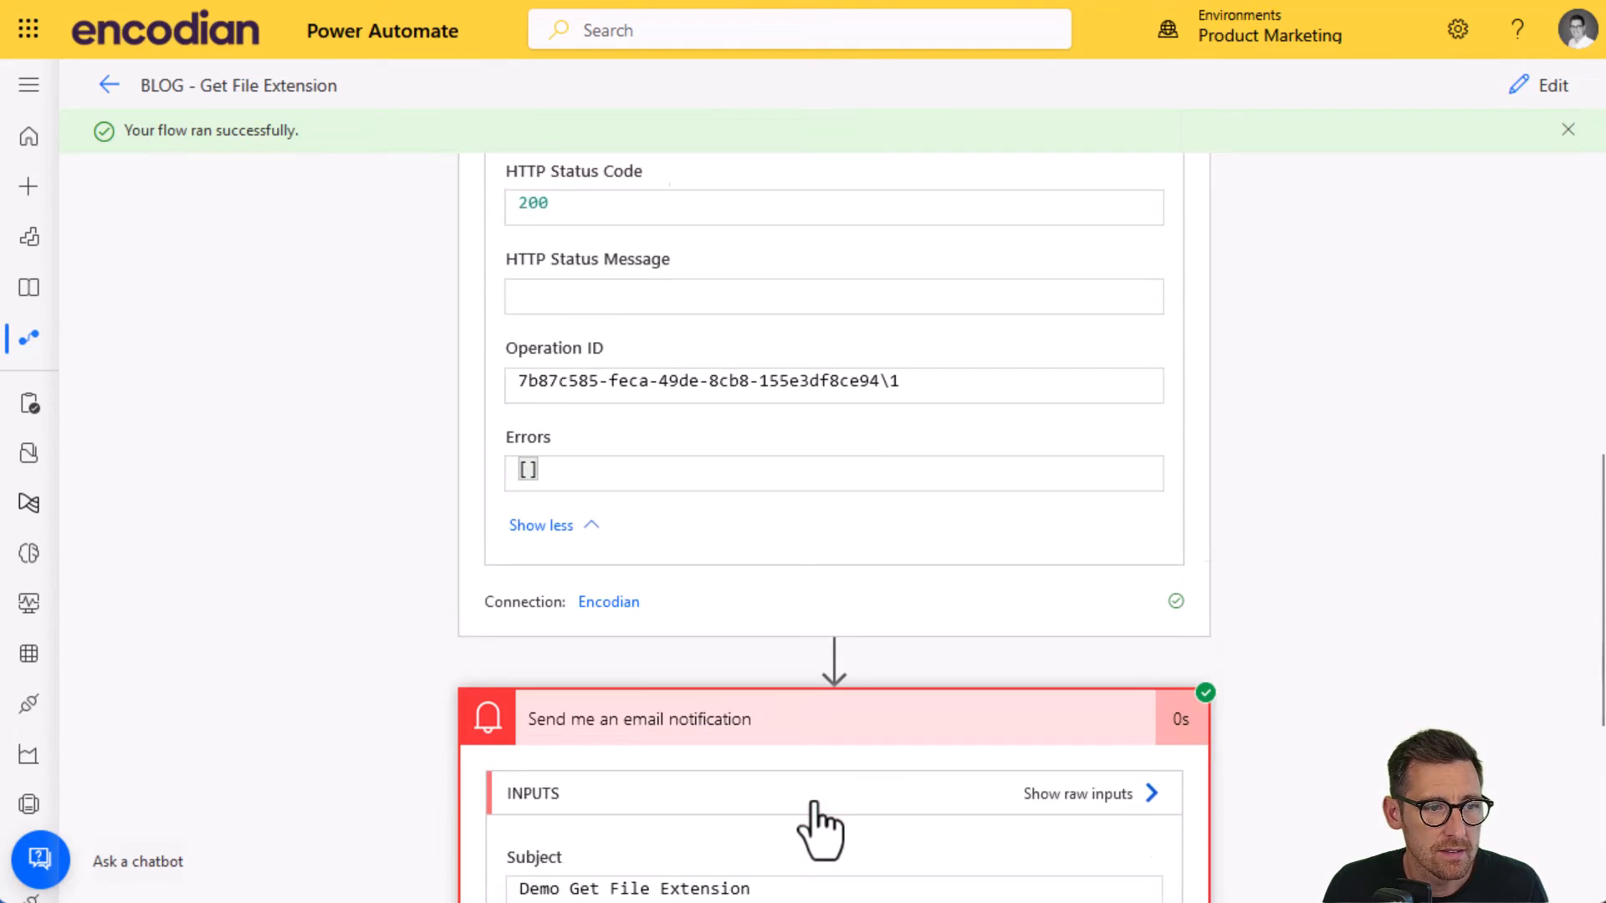
pyautogui.scroll(-3)
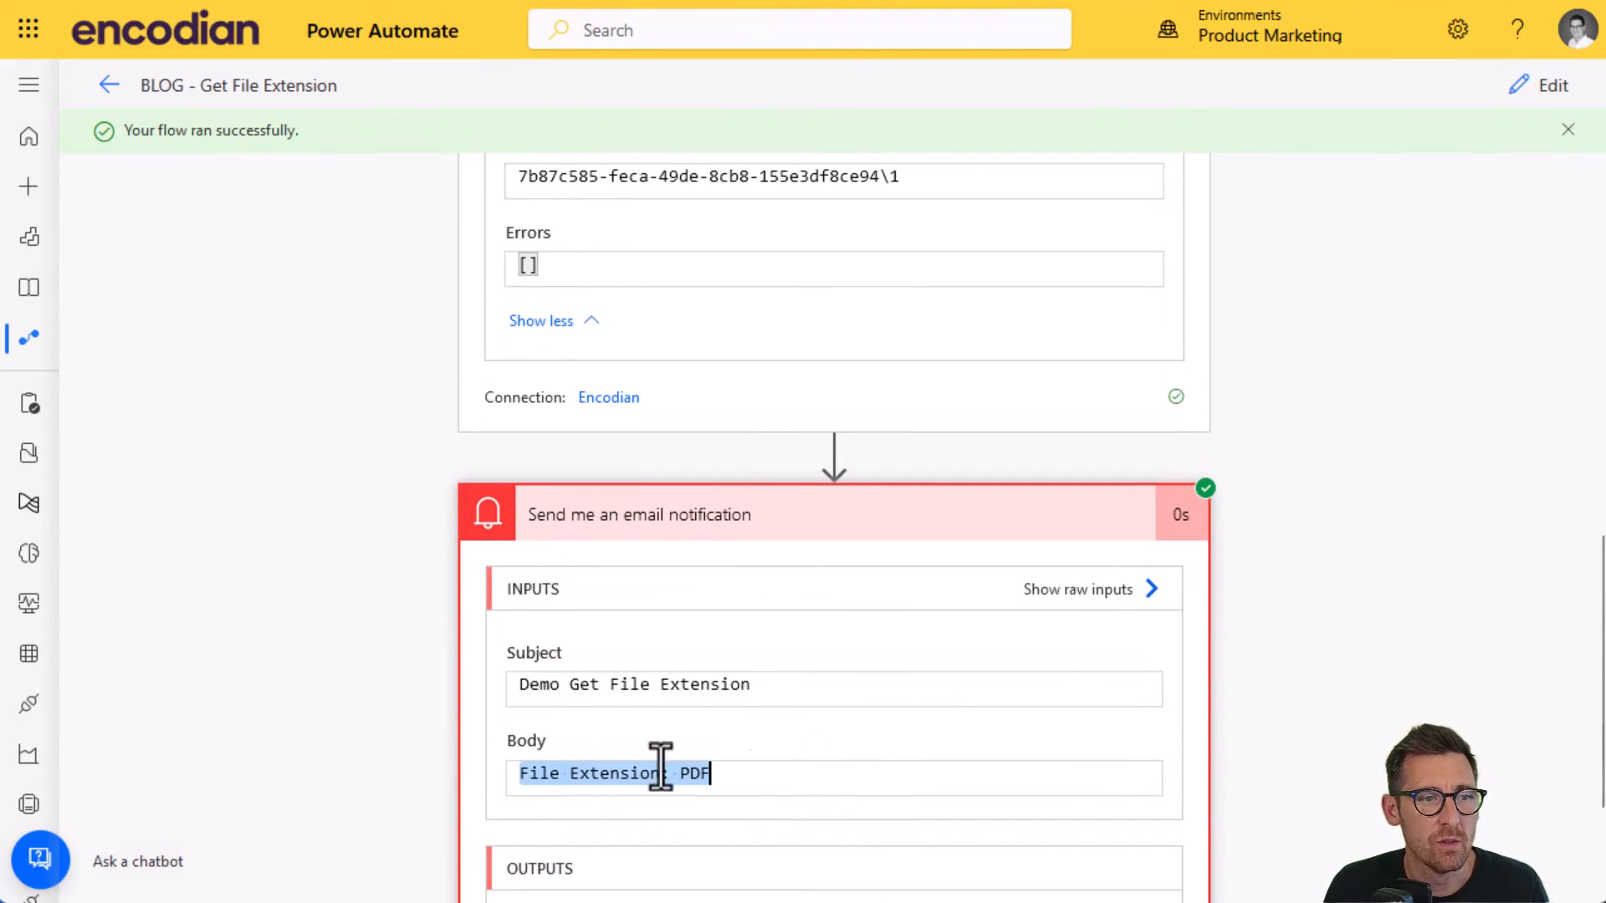
pyautogui.scroll(-3)
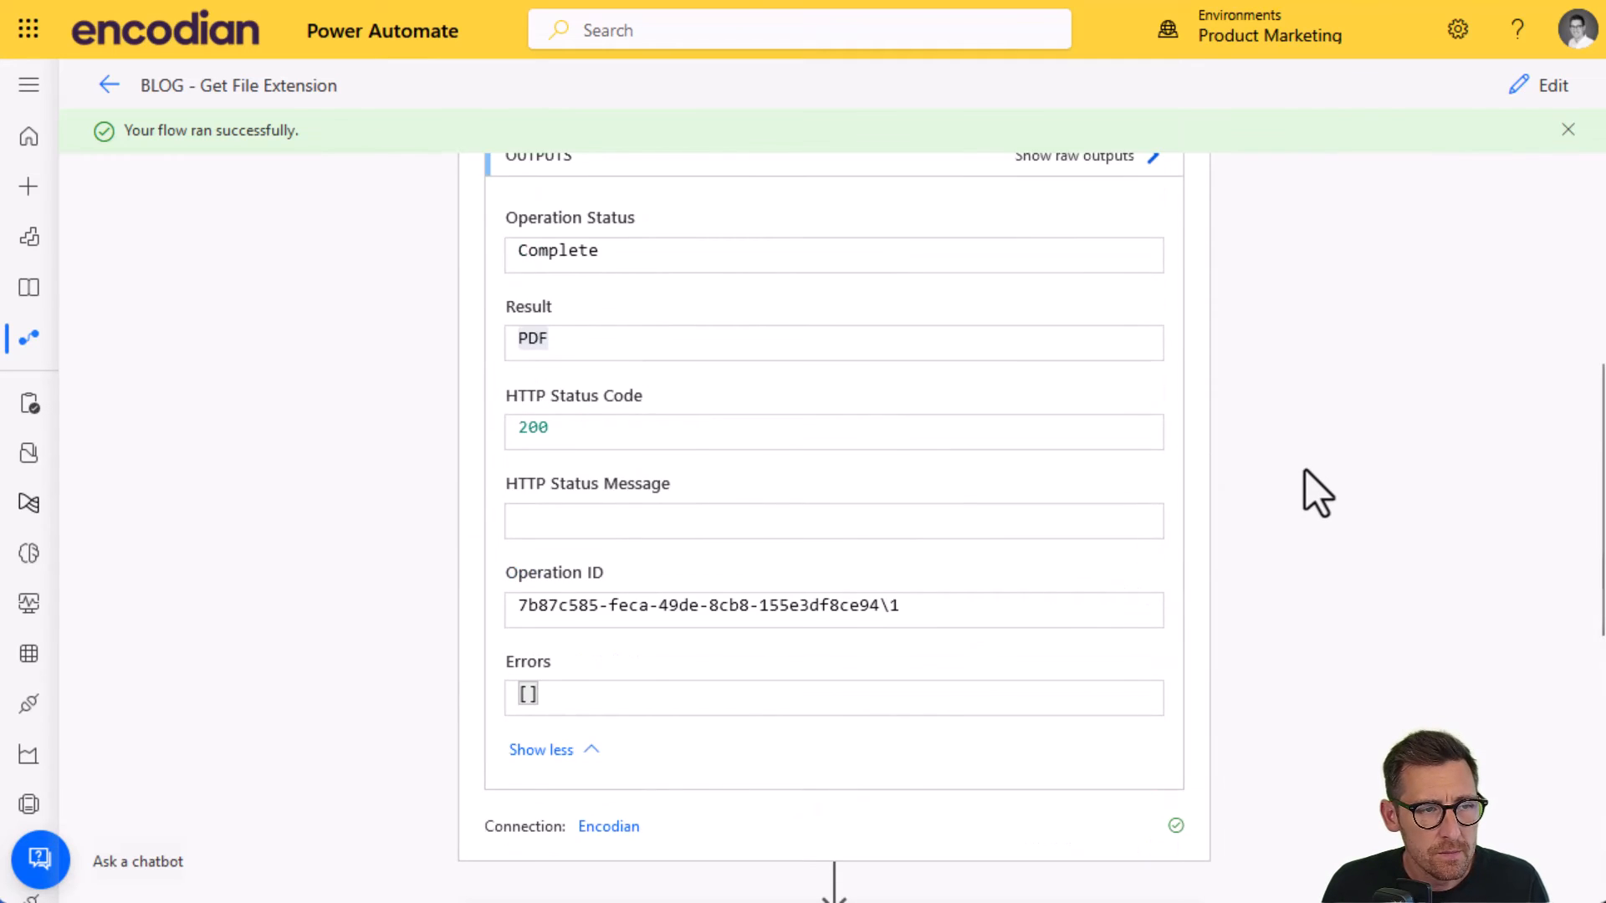
pyautogui.scroll(3)
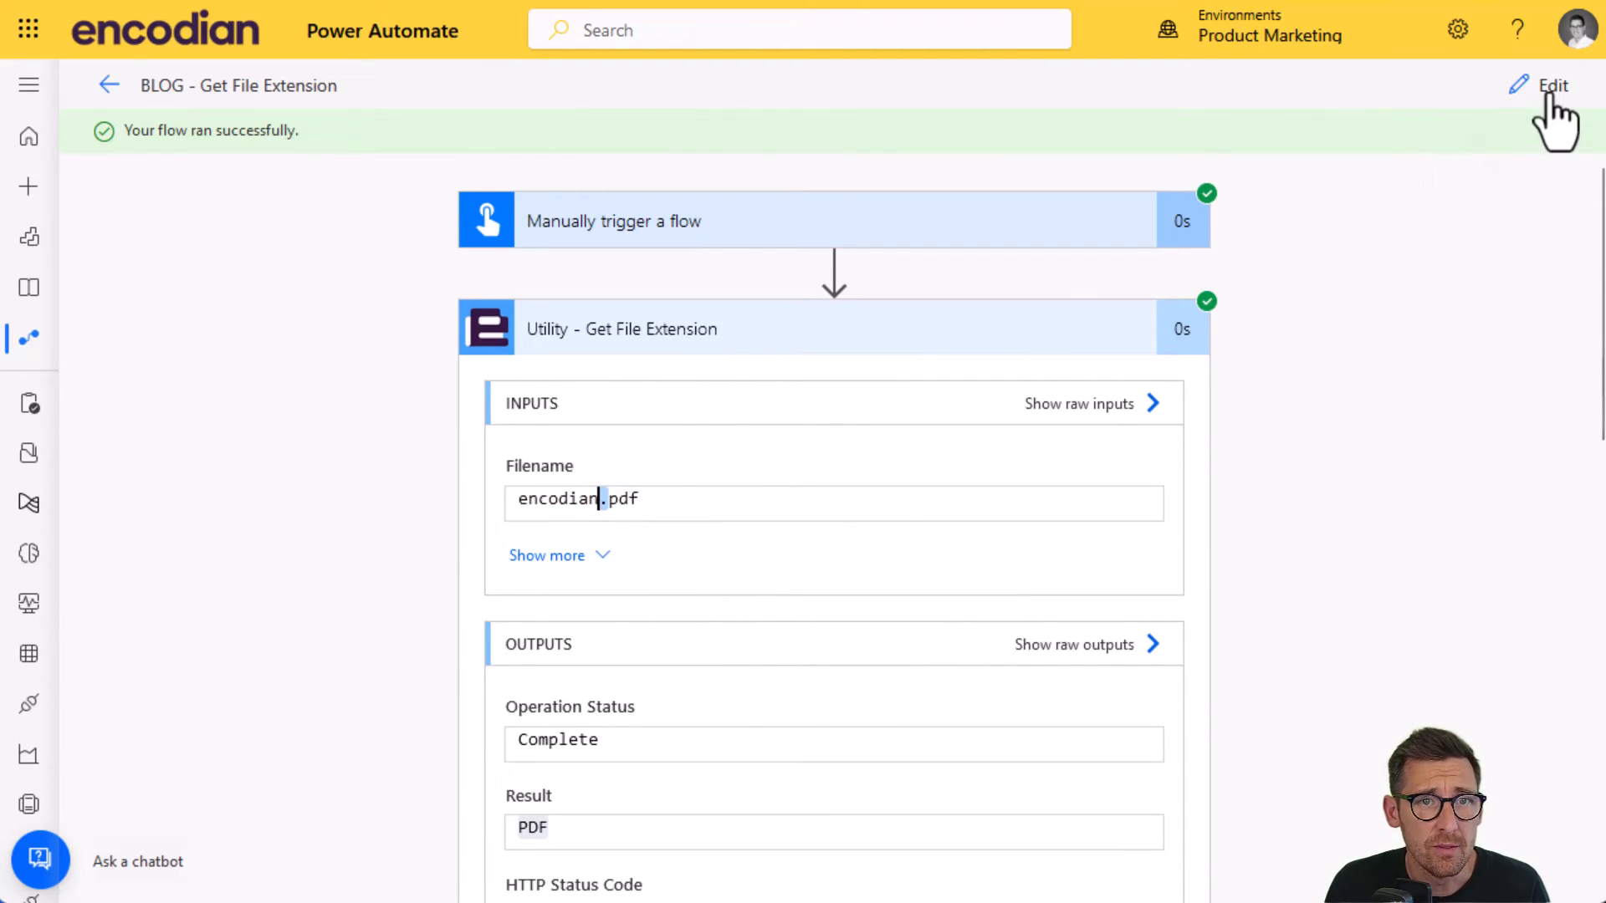
# - Run a second manual test with Filename this.is.an.example.value
pyautogui.click(1553, 86)
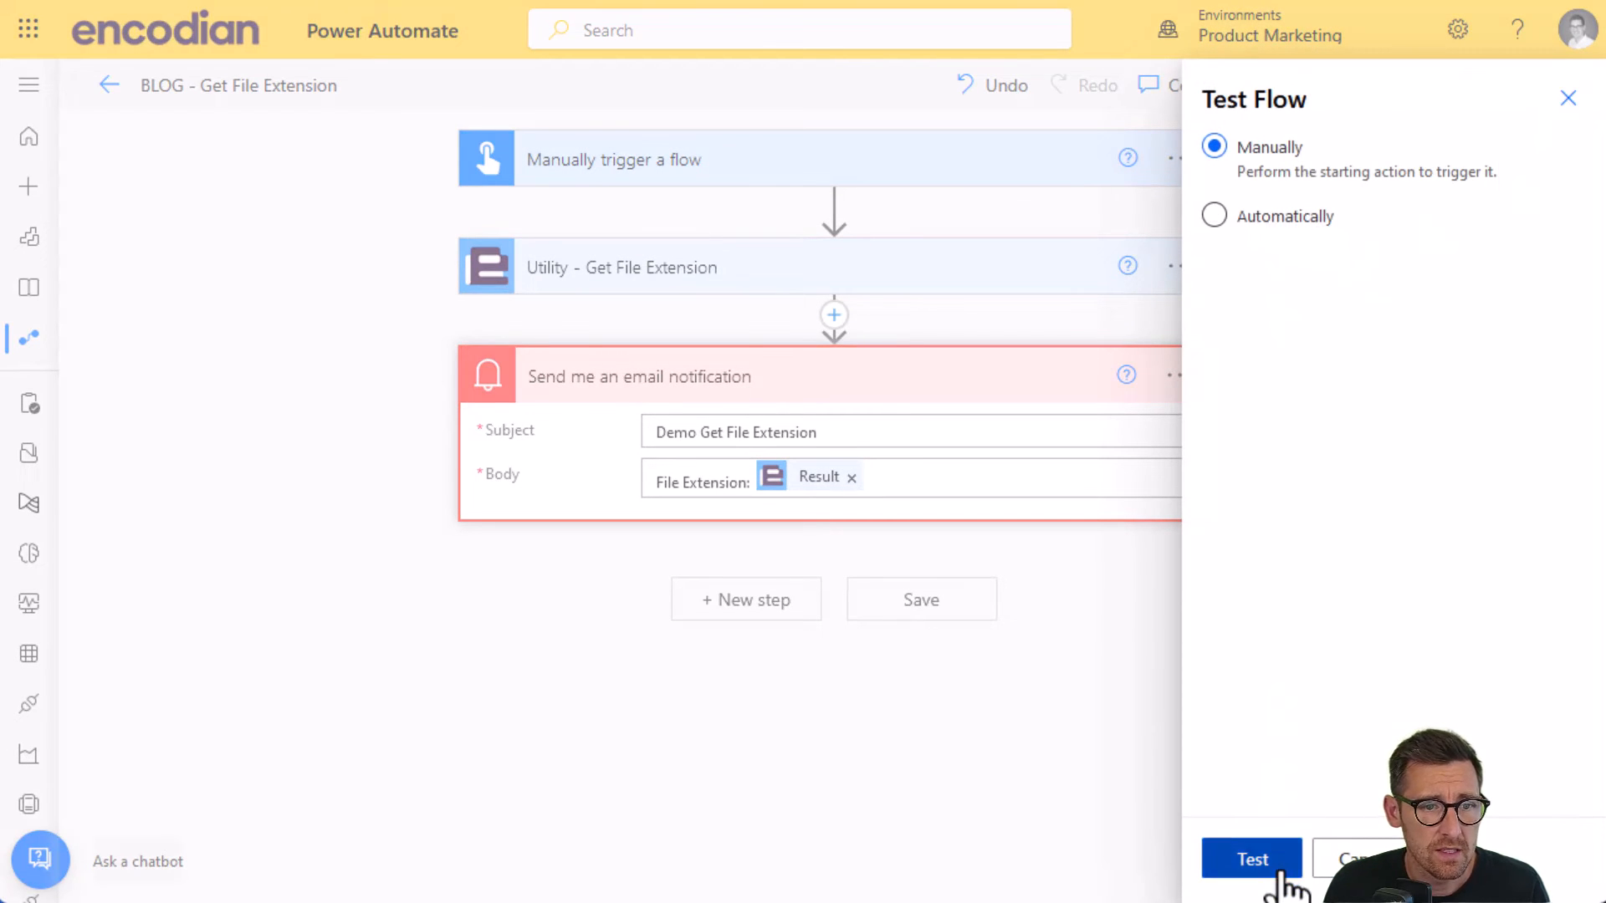
pyautogui.click(1251, 858)
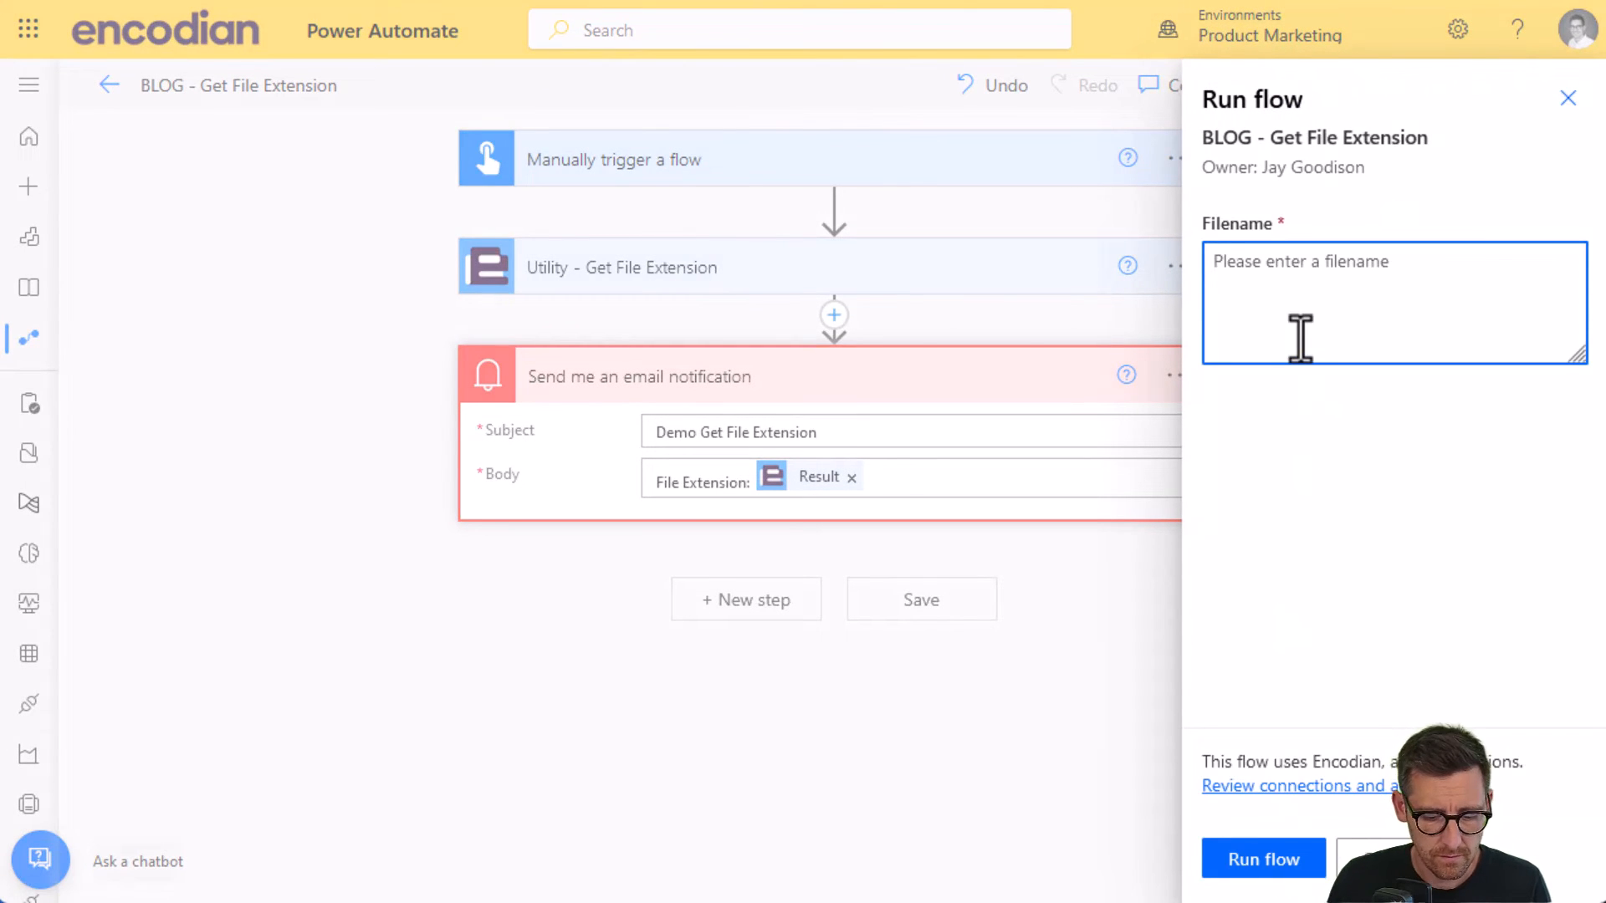
pyautogui.write('this.i')
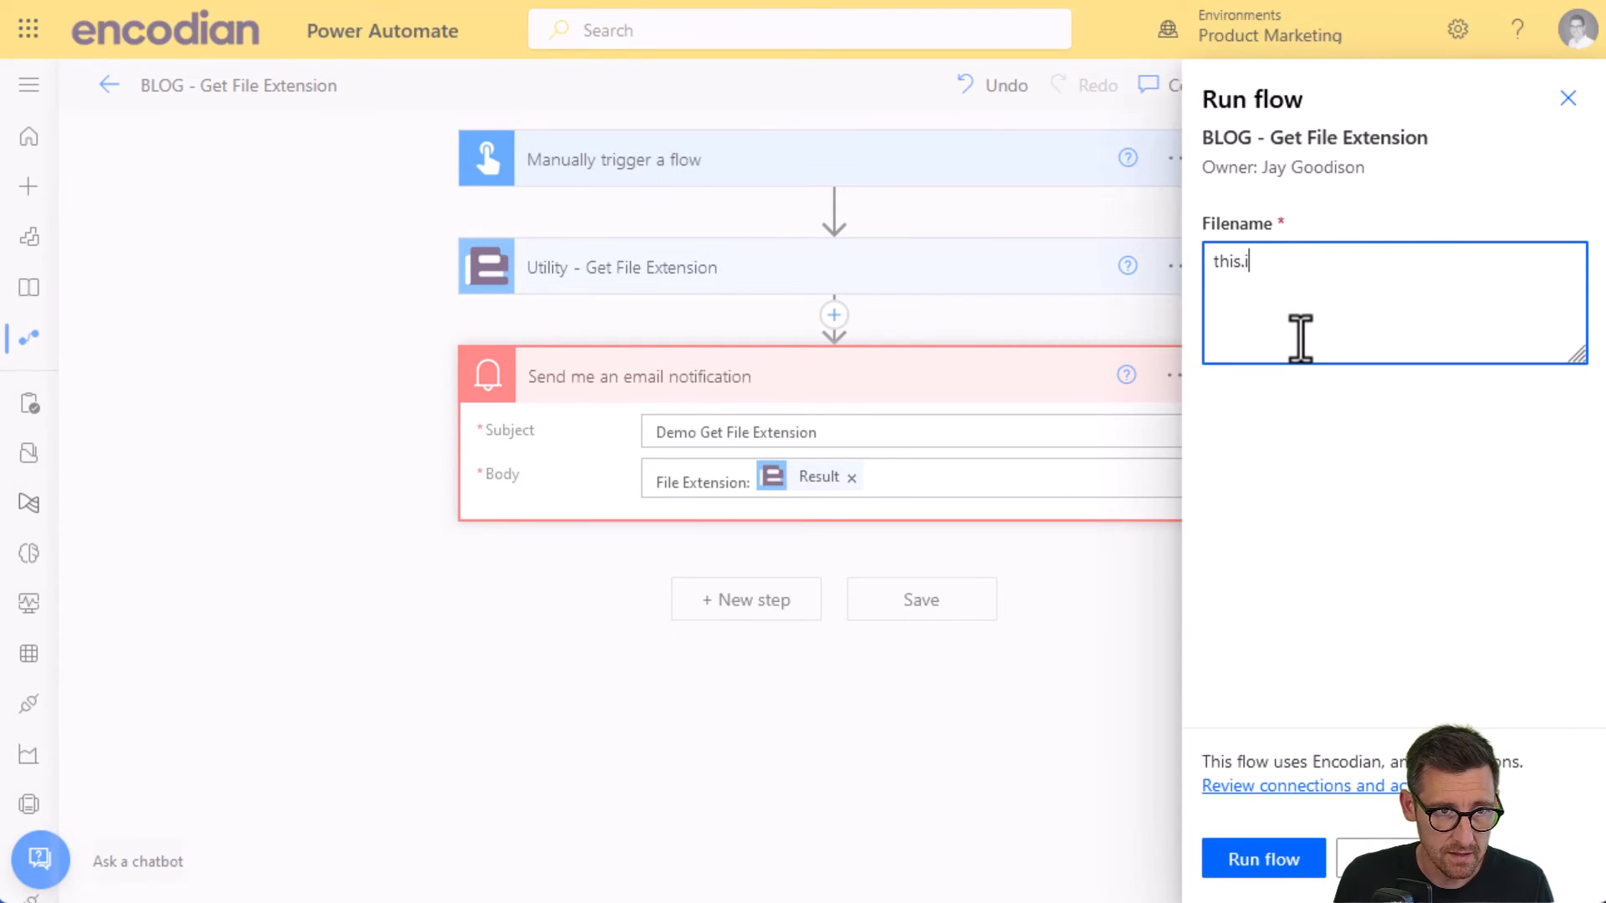
pyautogui.write('s.an.')
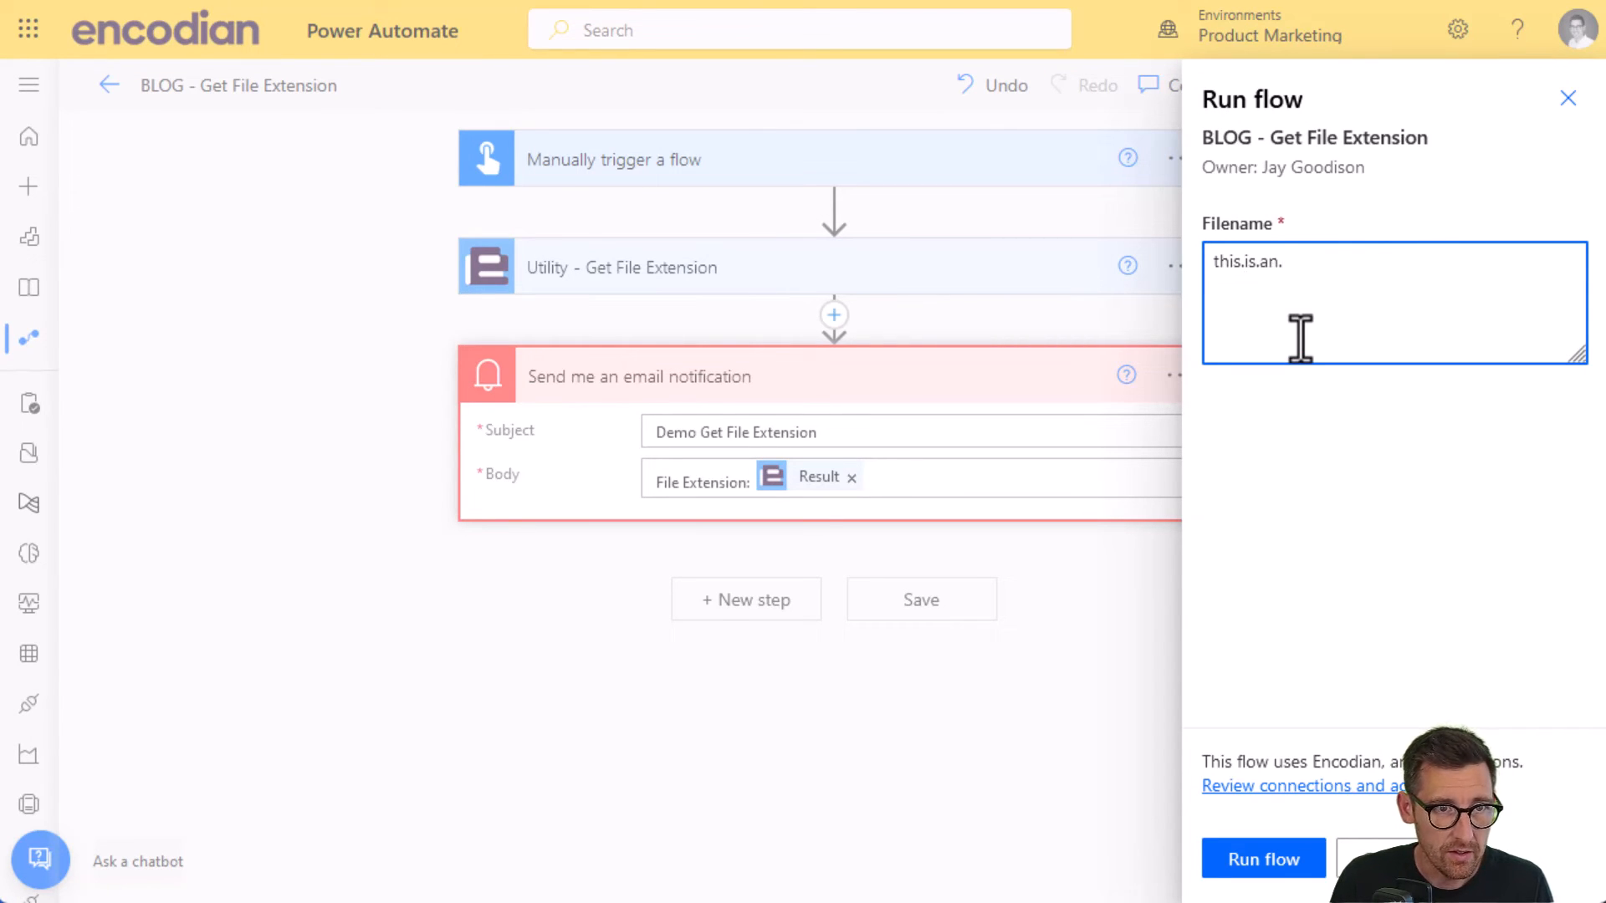
pyautogui.write('example.value')
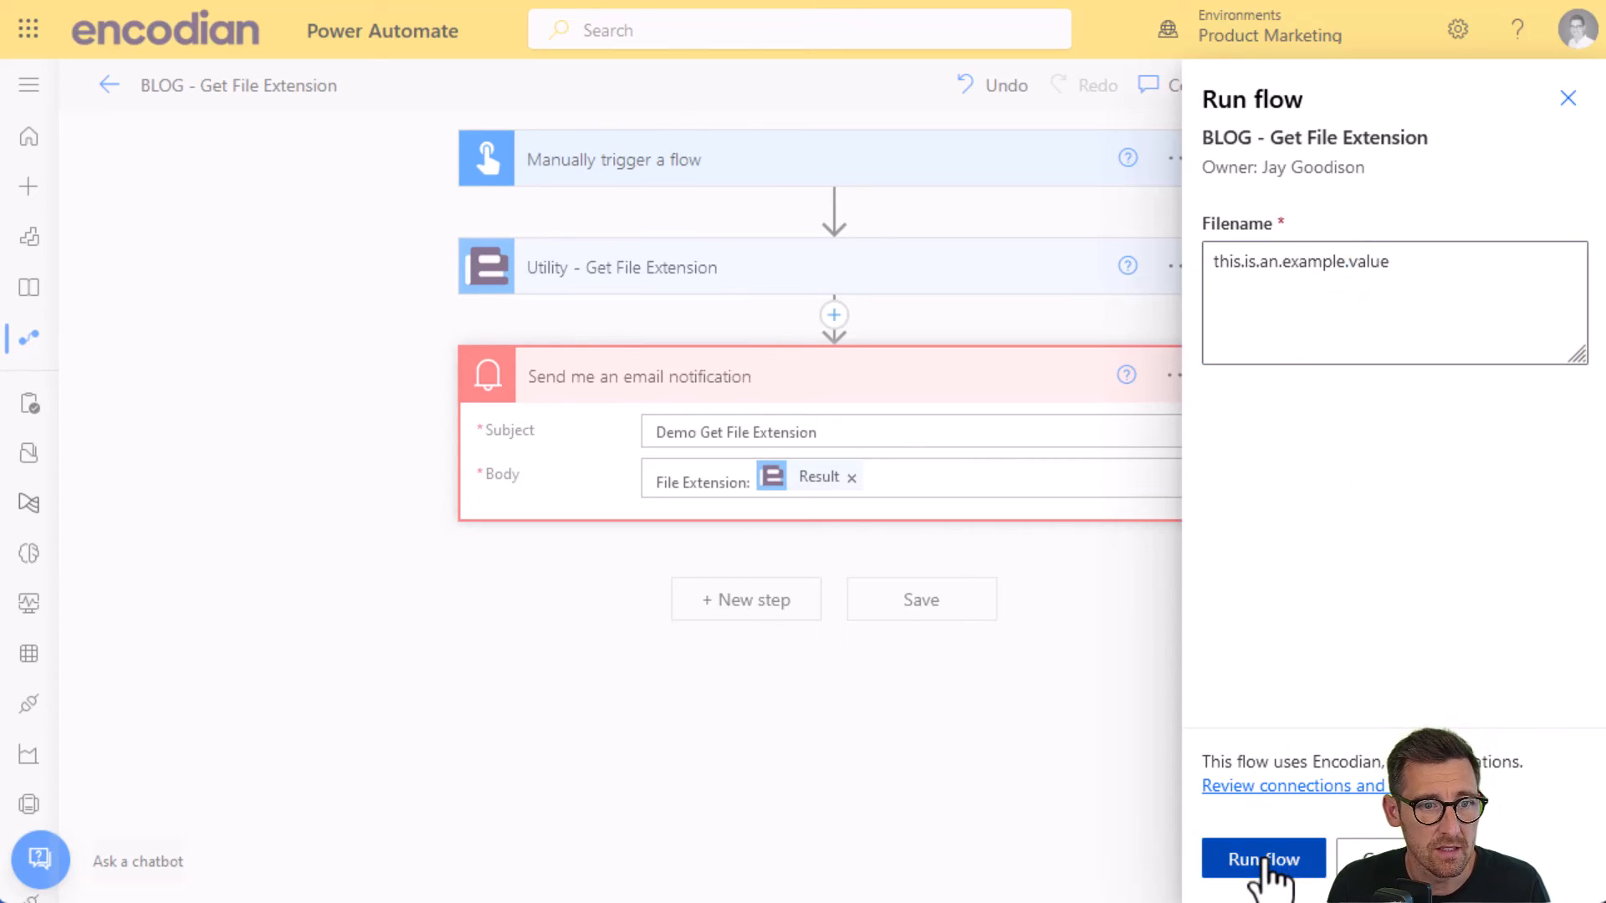
pyautogui.click(1262, 858)
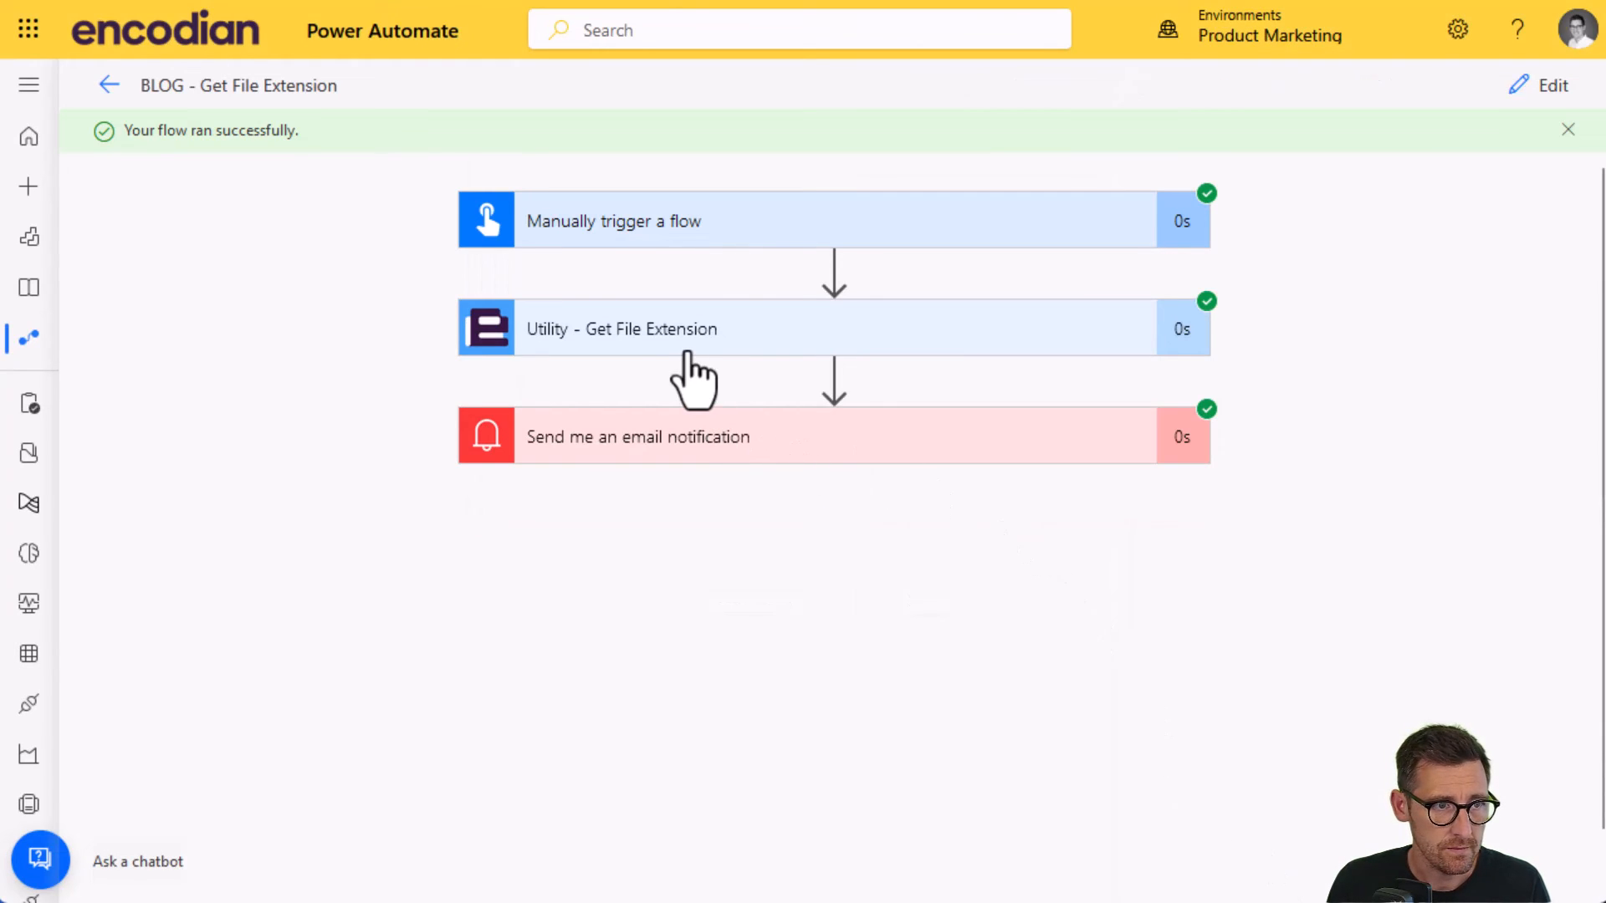
# - Expand the Get File Extension run step to check the input filename and Result VALUE
pyautogui.click(621, 329)
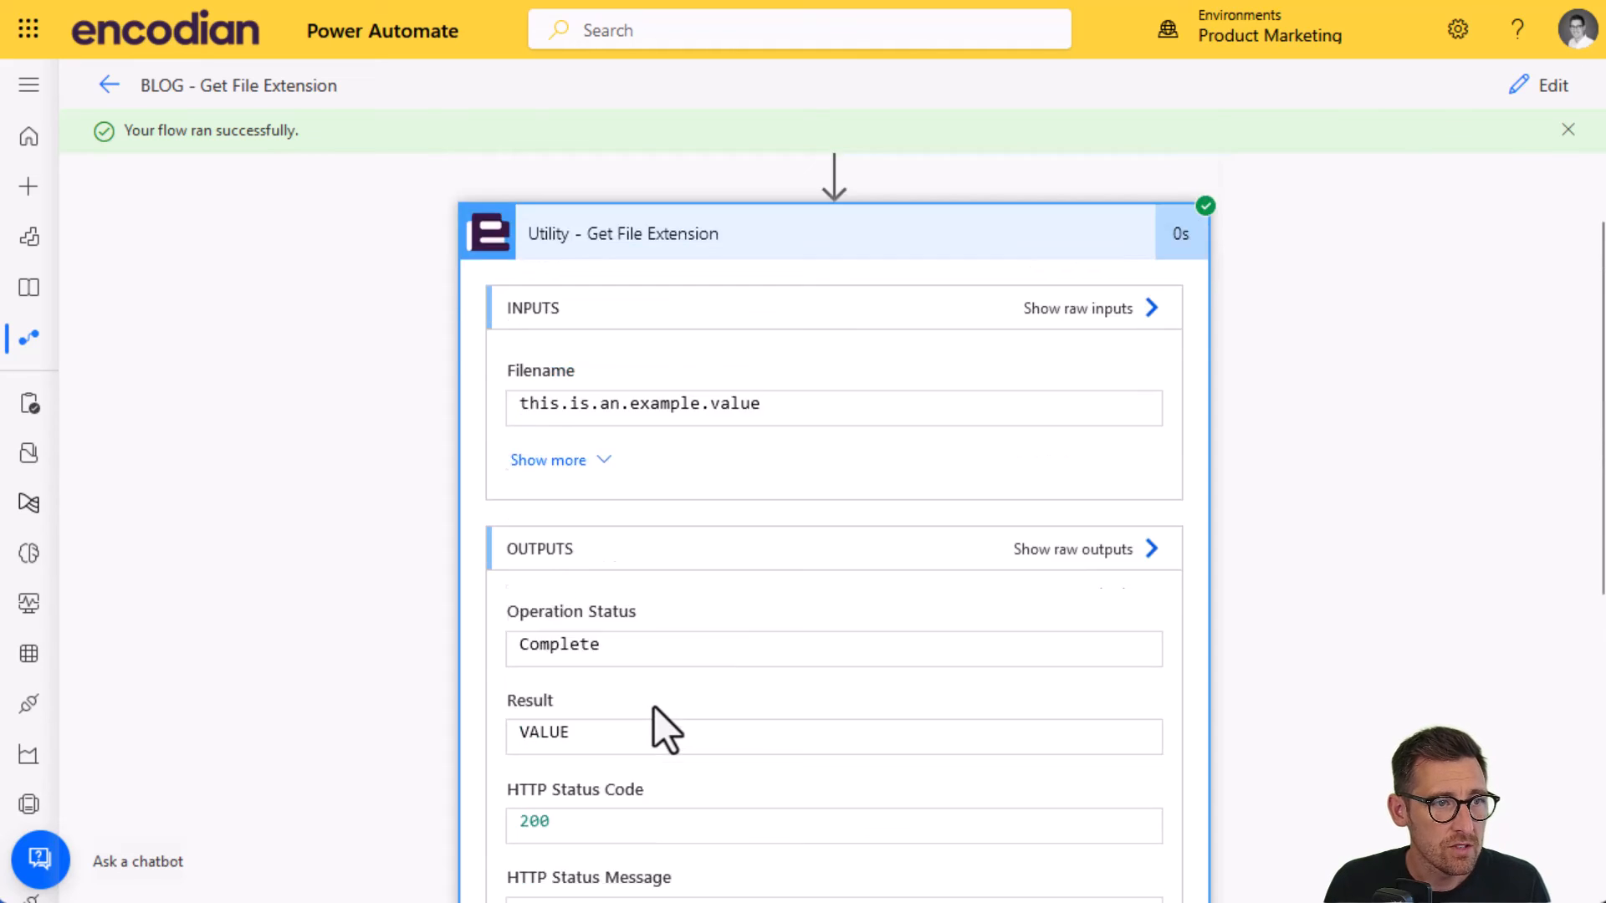
pyautogui.scroll(-3)
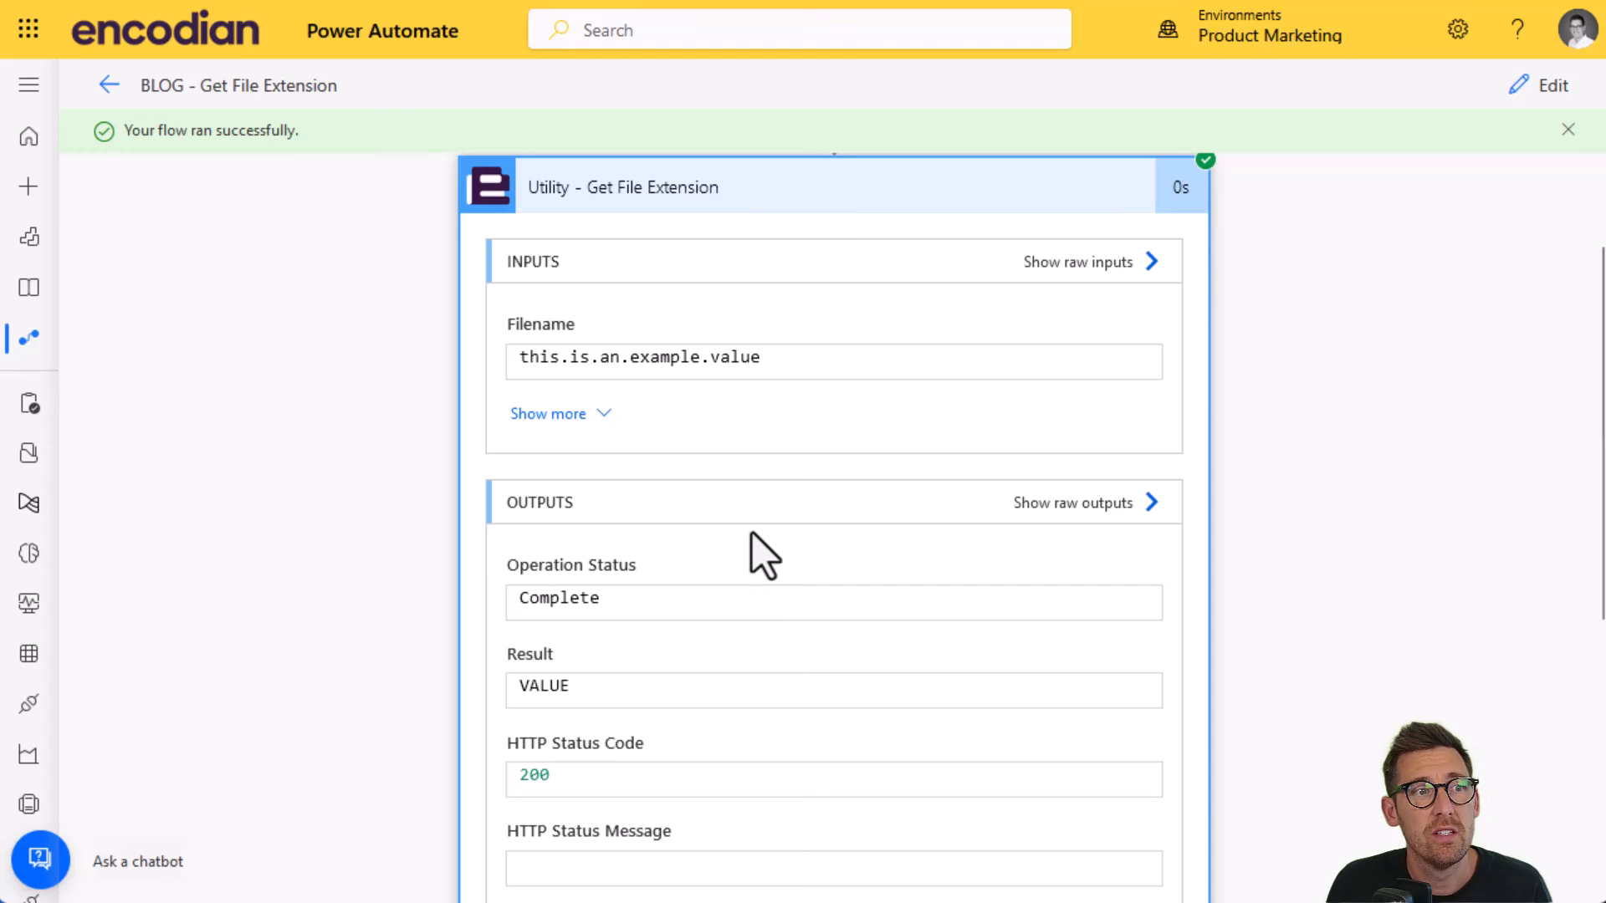
pyautogui.moveTo(634, 214)
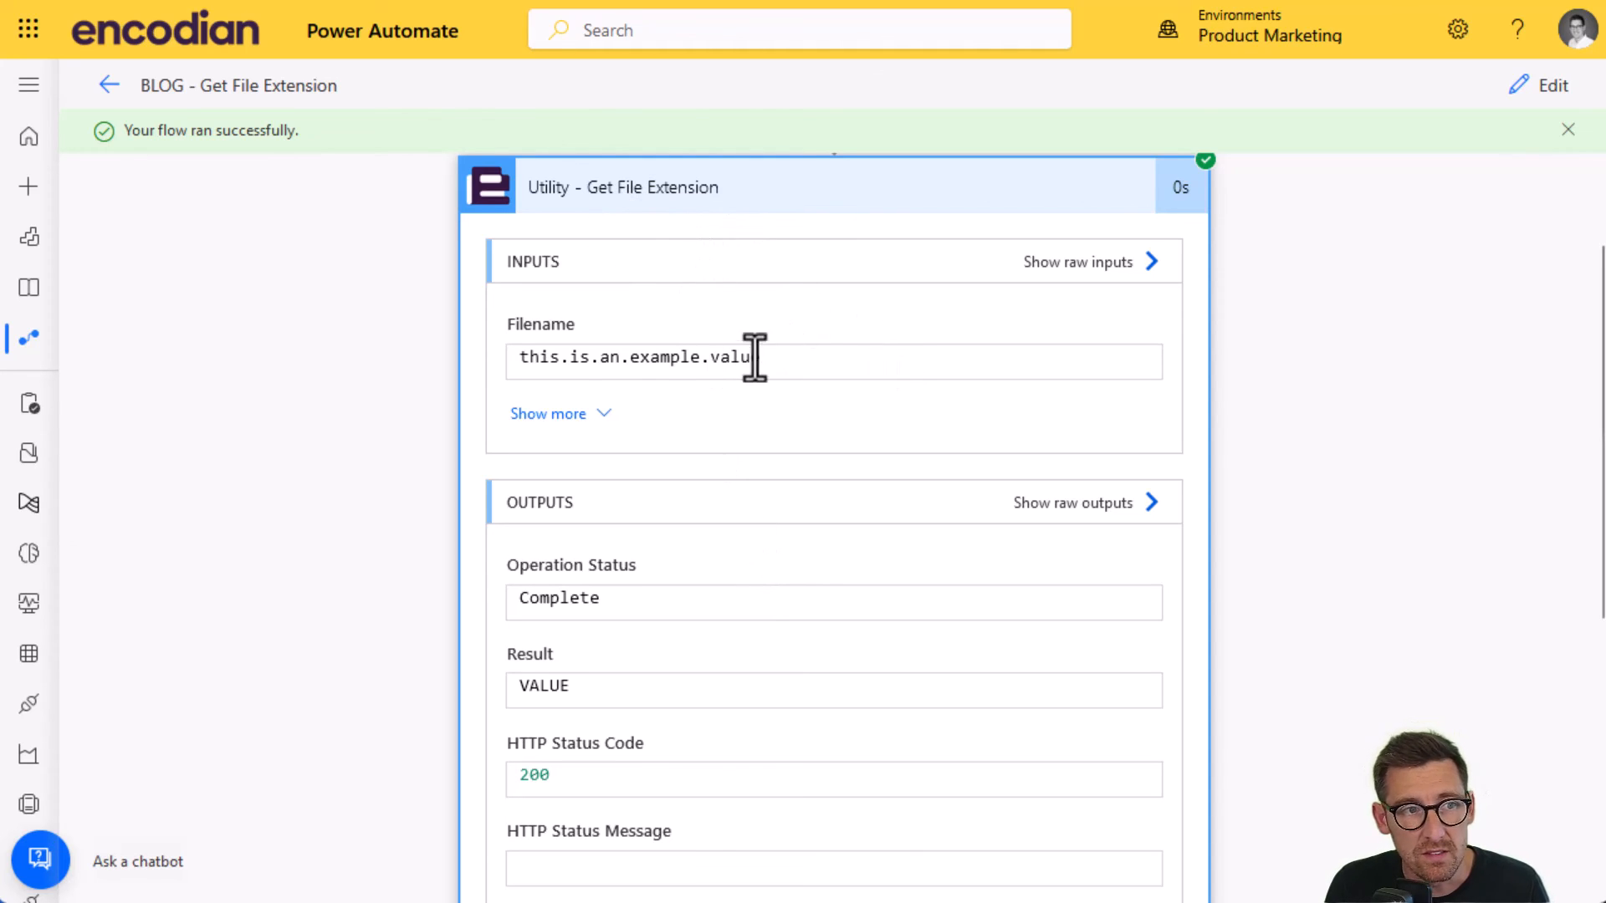
pyautogui.doubleClick(730, 356)
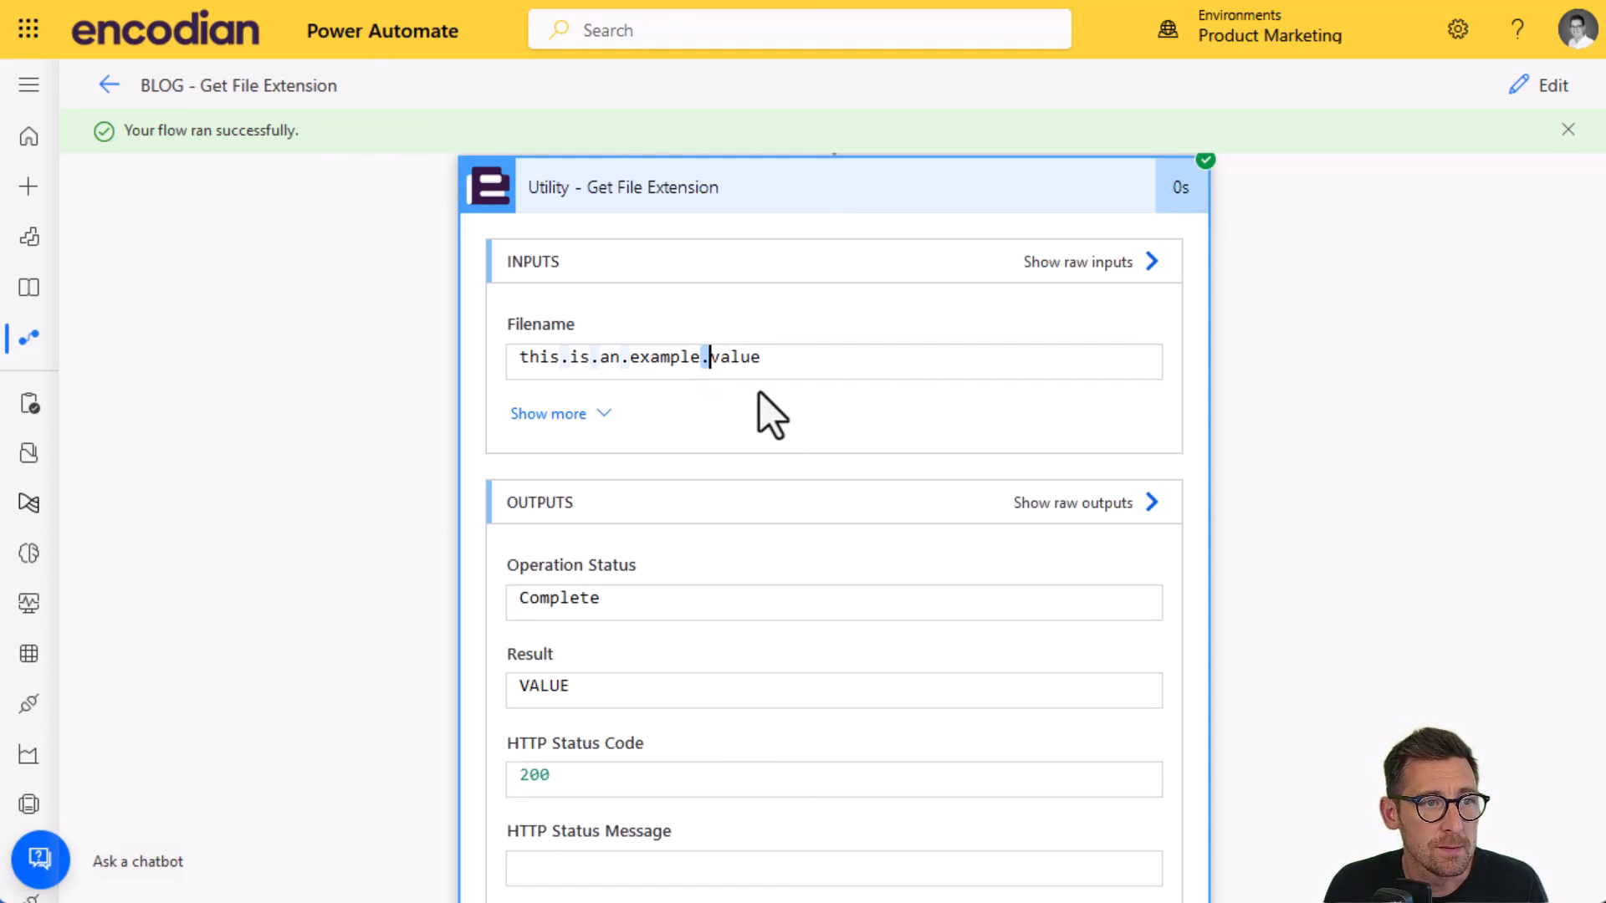
pyautogui.moveTo(876, 374)
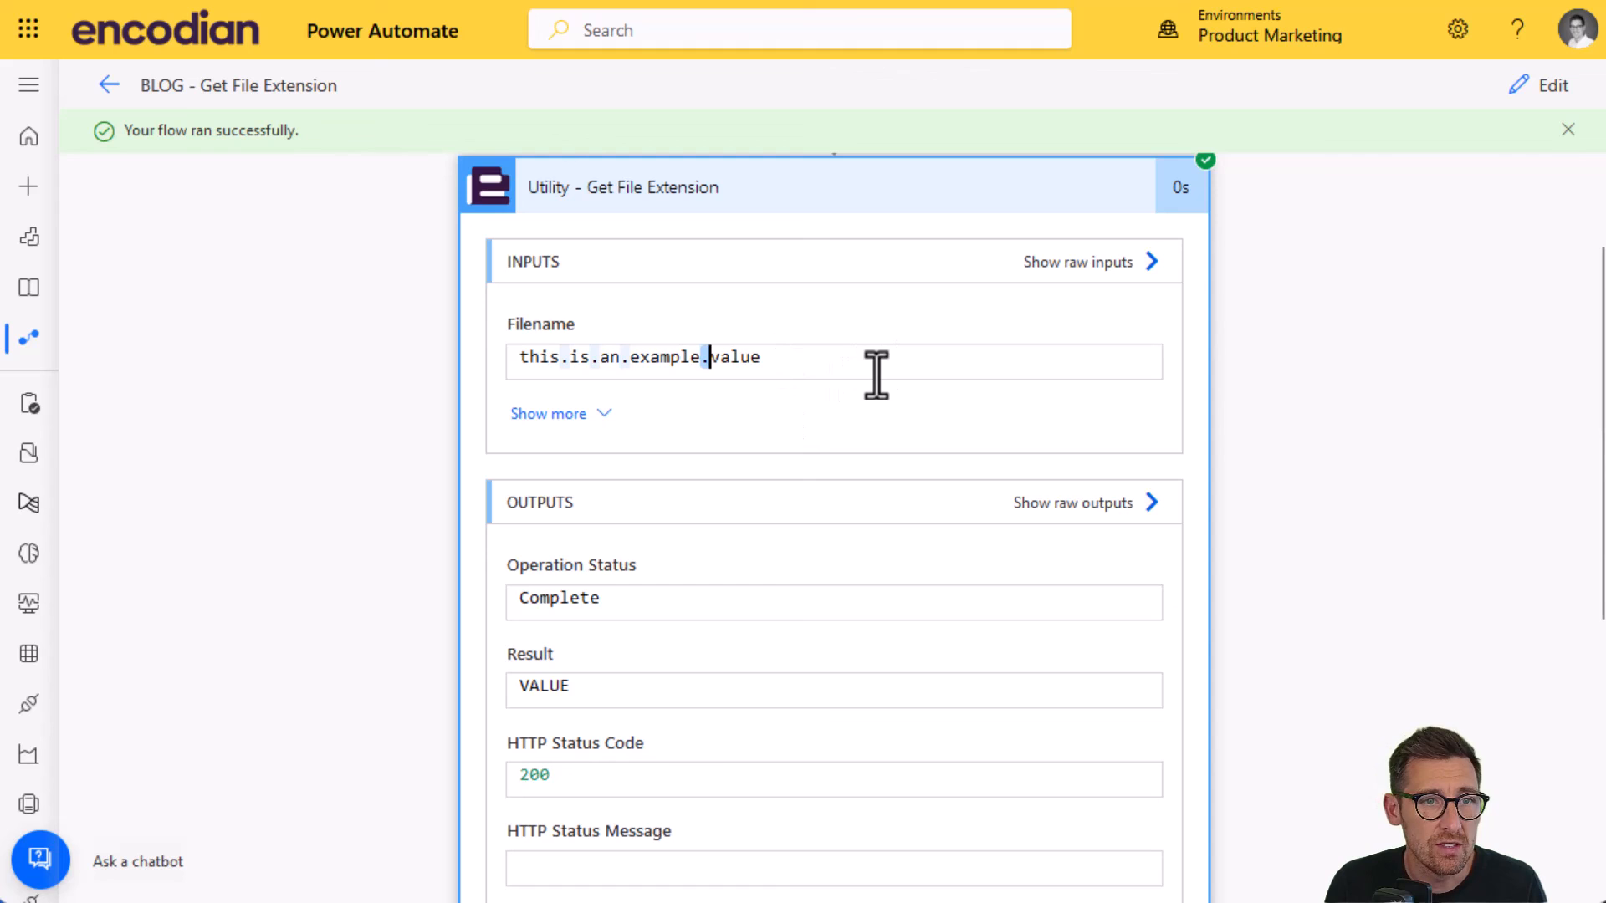